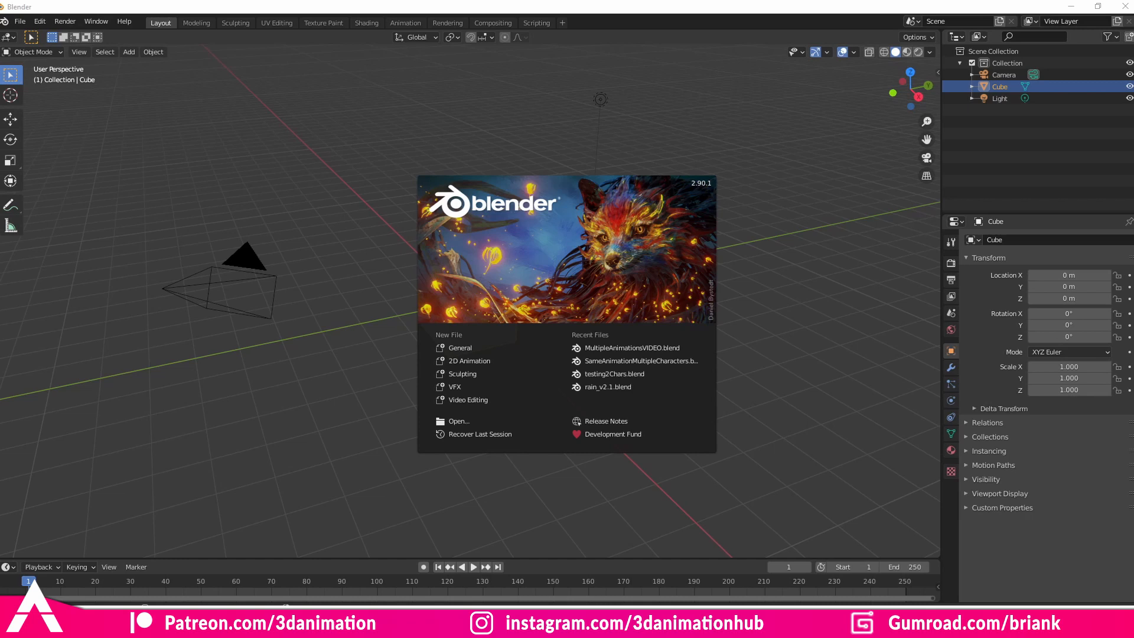
{"action": "mouse_move", "coordinate": [584, 77]}
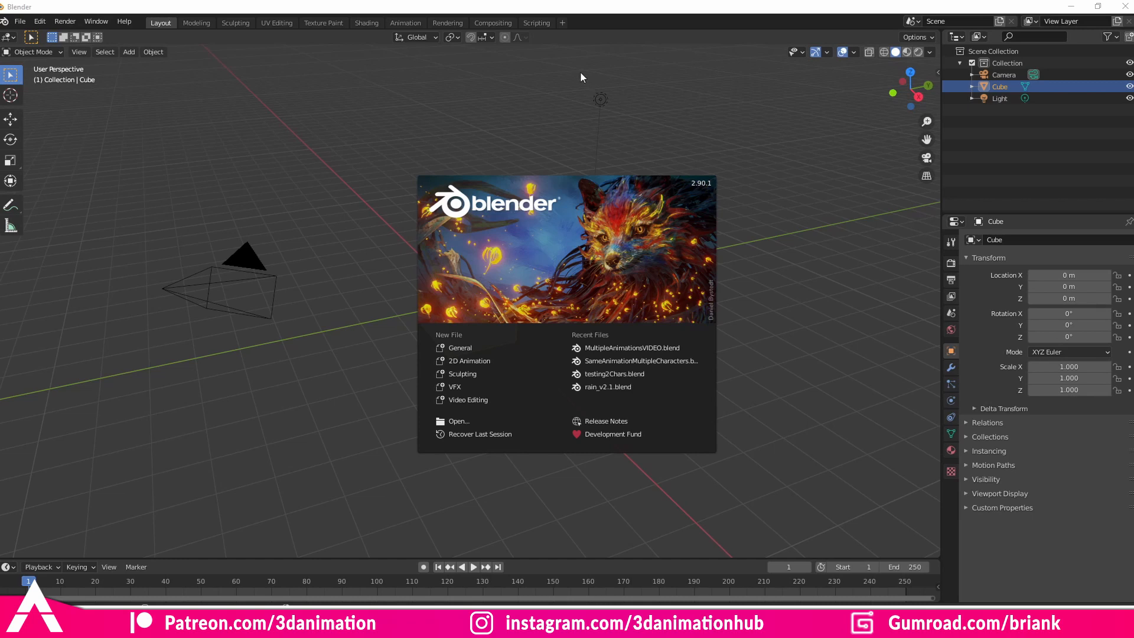
{"action": "mouse_move", "coordinate": [495, 303]}
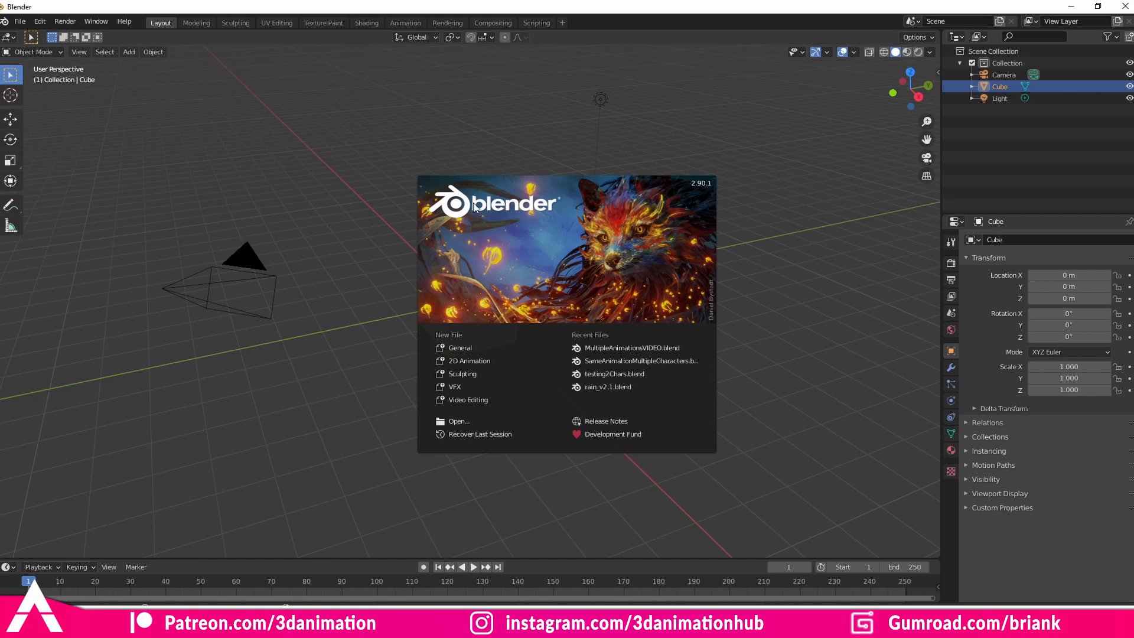
{"action": "mouse_move", "coordinate": [478, 84]}
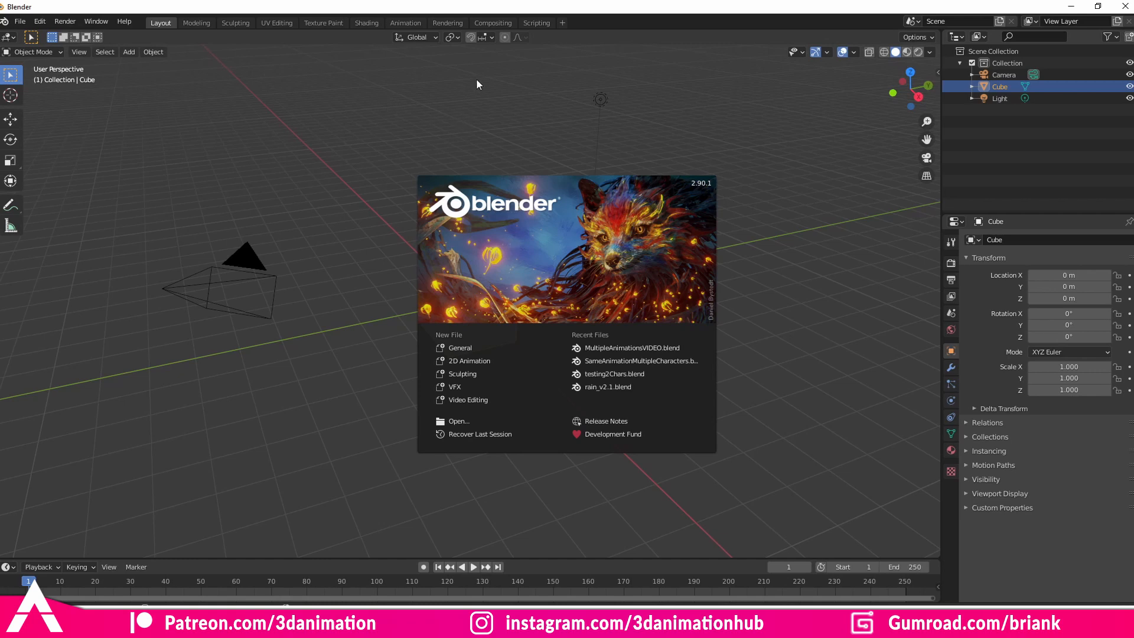
{"action": "mouse_move", "coordinate": [551, 123]}
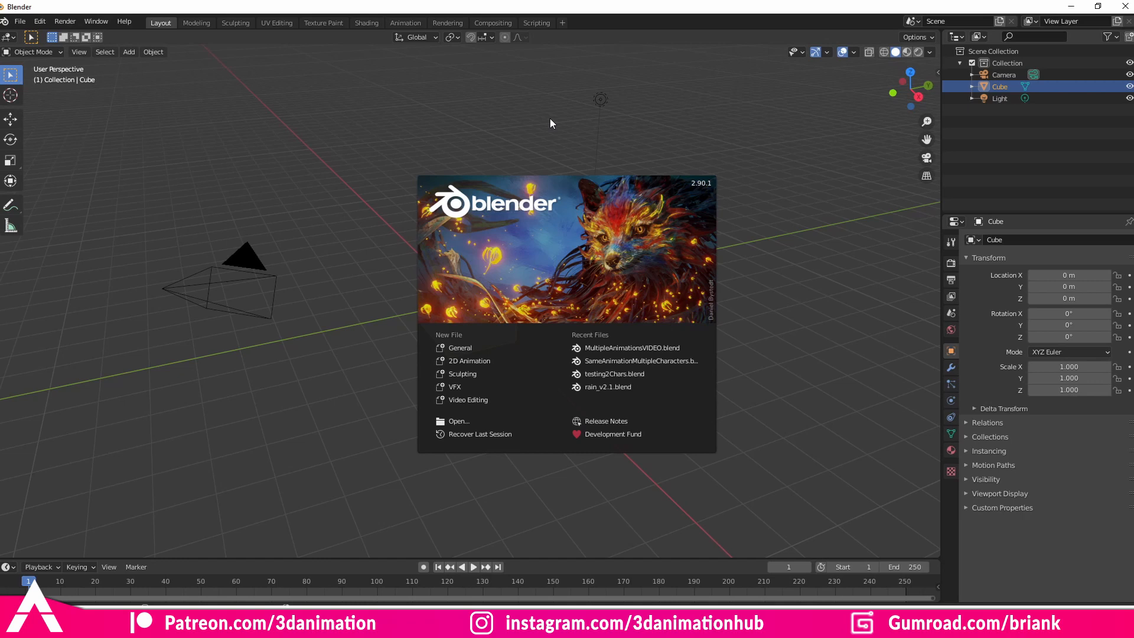
{"action": "mouse_move", "coordinate": [216, 128]}
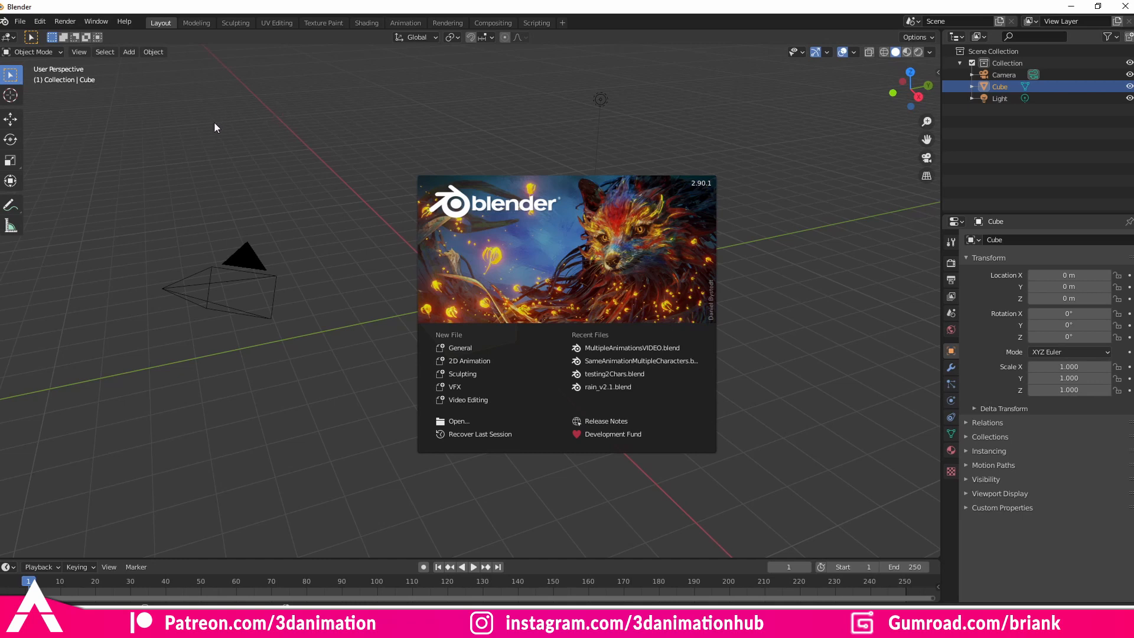
{"action": "mouse_move", "coordinate": [65, 68]}
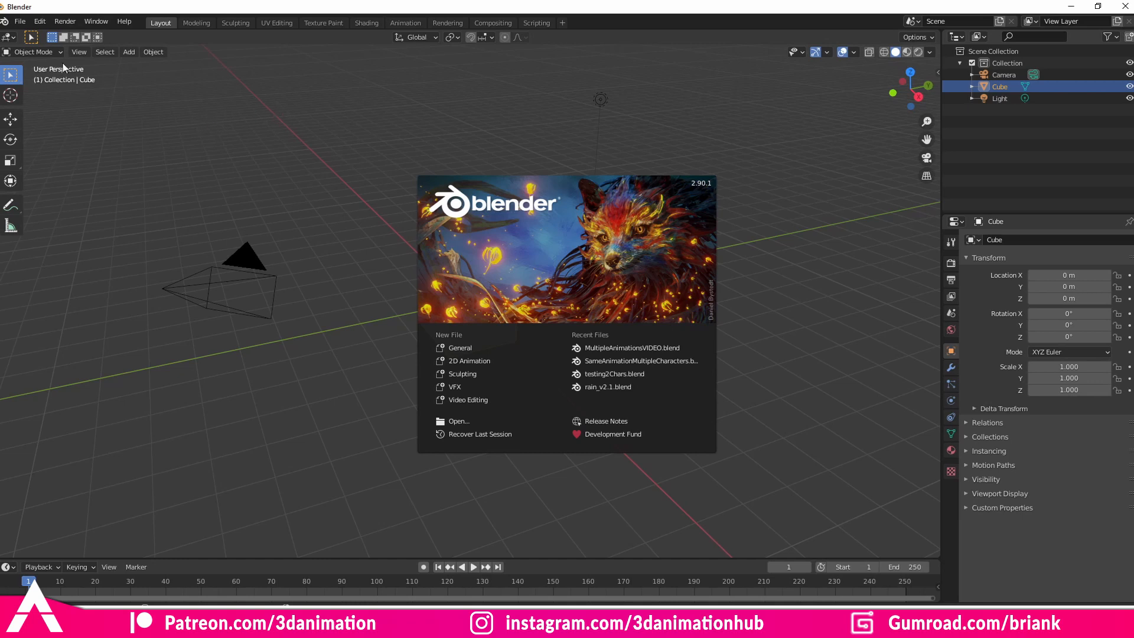
{"action": "mouse_move", "coordinate": [63, 110]}
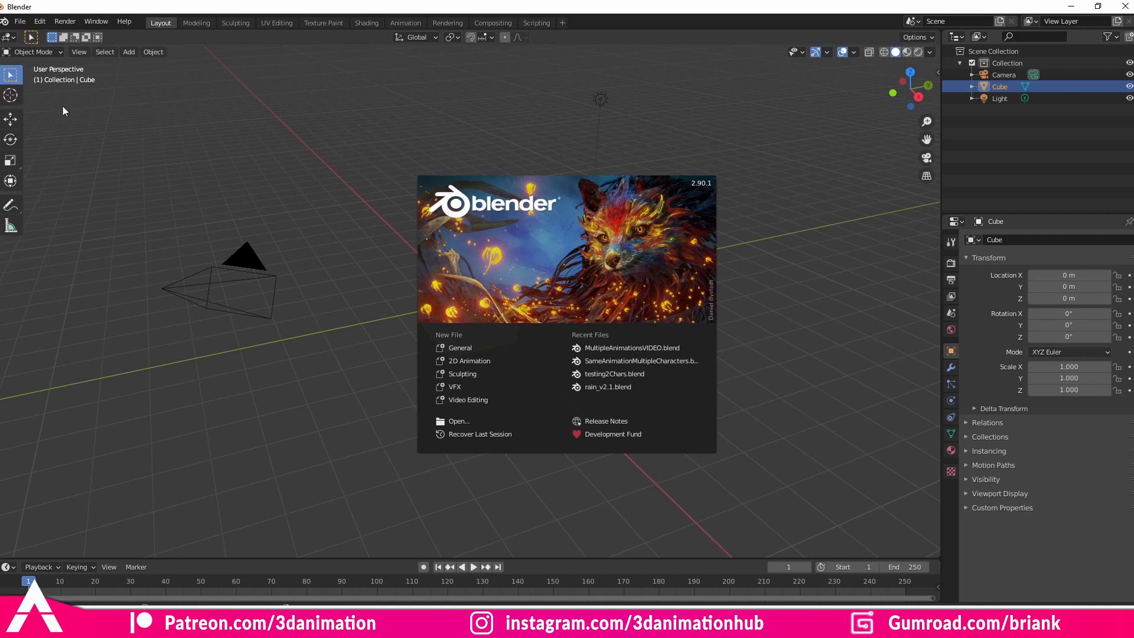
{"action": "mouse_move", "coordinate": [343, 152]}
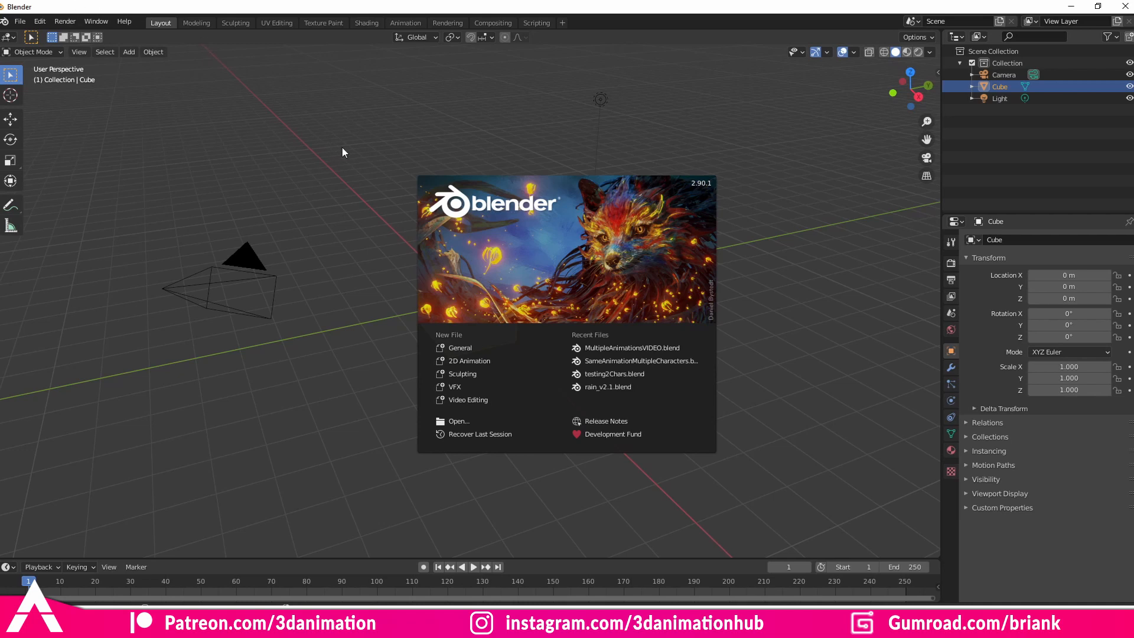
Close the splash screen and switch to the Animation workspace.
{"action": "left_click", "coordinate": [344, 152]}
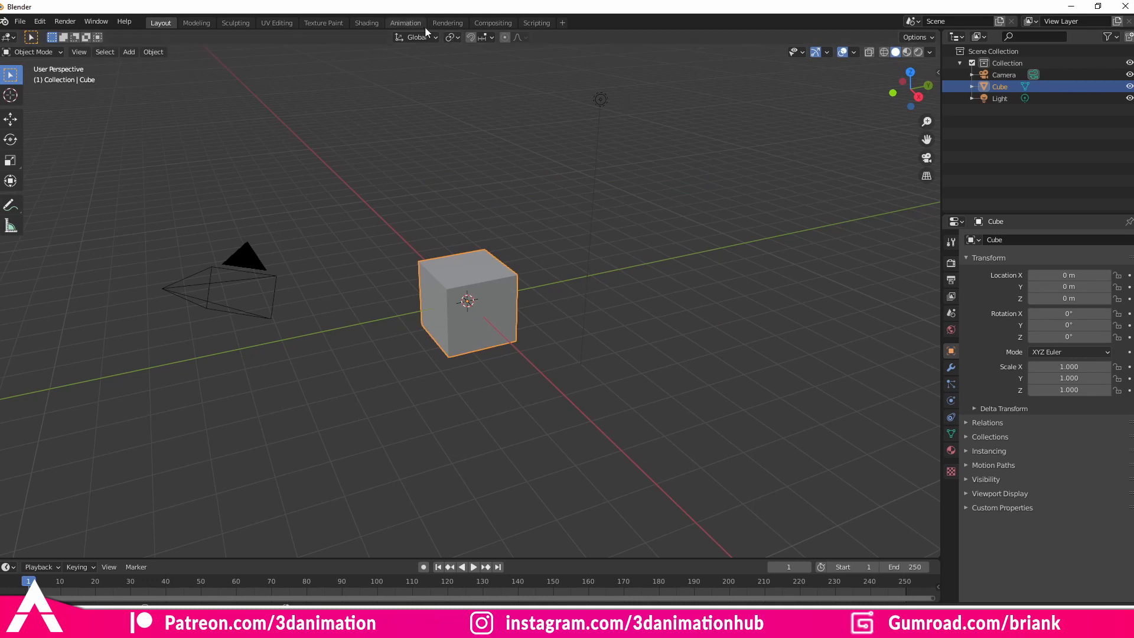
{"action": "left_click", "coordinate": [405, 22]}
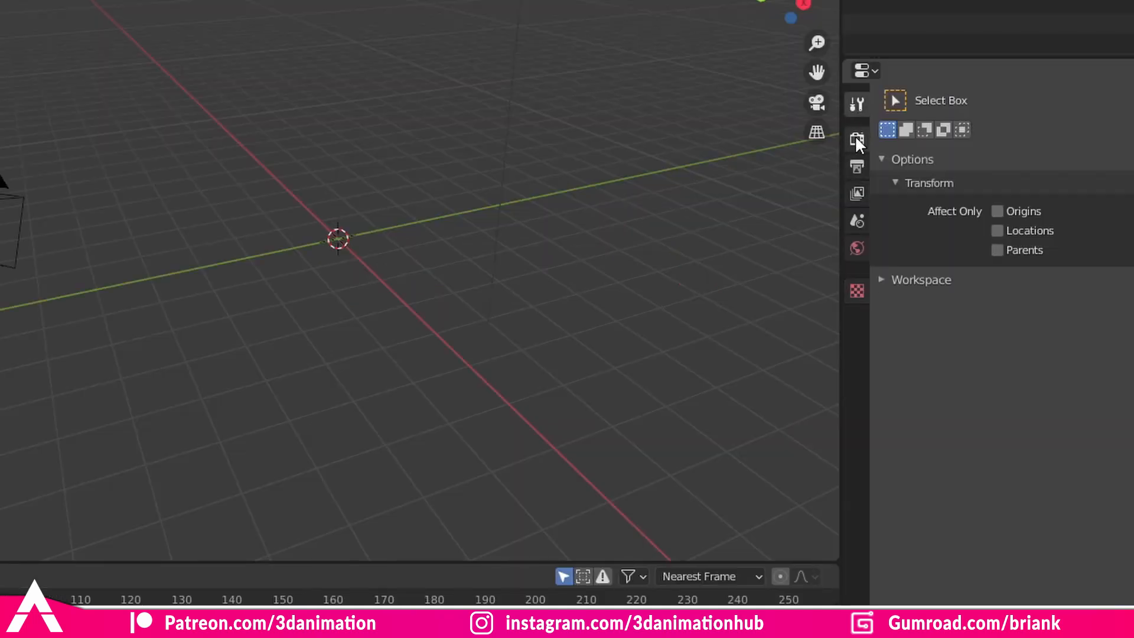
Turn on Simplify in Render Properties with Viewport Max Subdivision lowered from 6 to 0.
{"action": "left_click", "coordinate": [856, 139]}
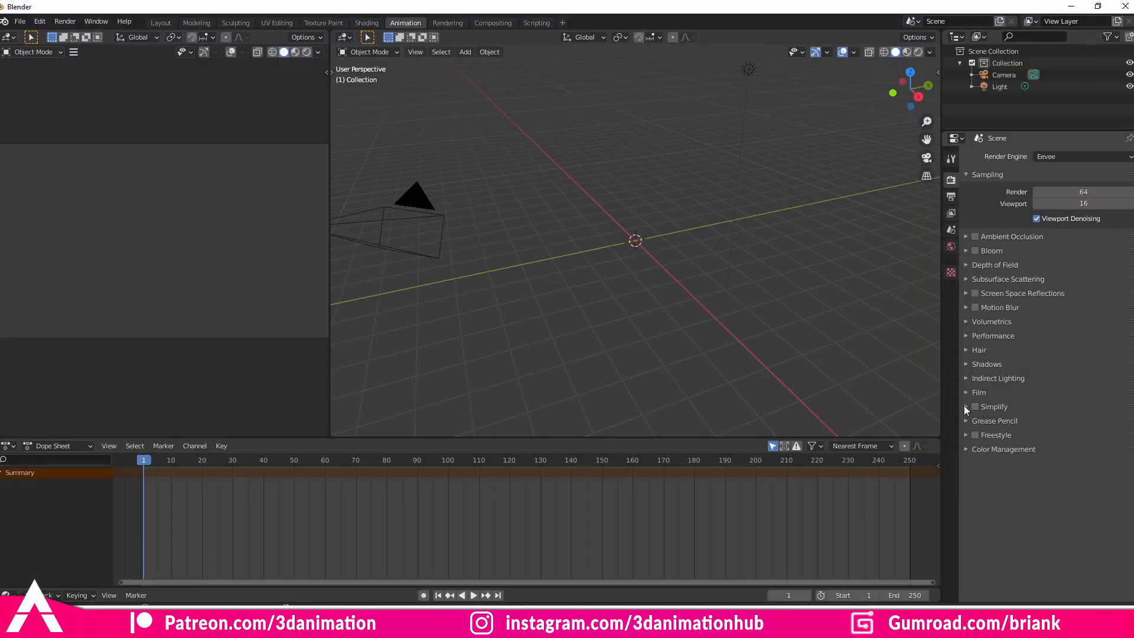
{"action": "left_click", "coordinate": [967, 407]}
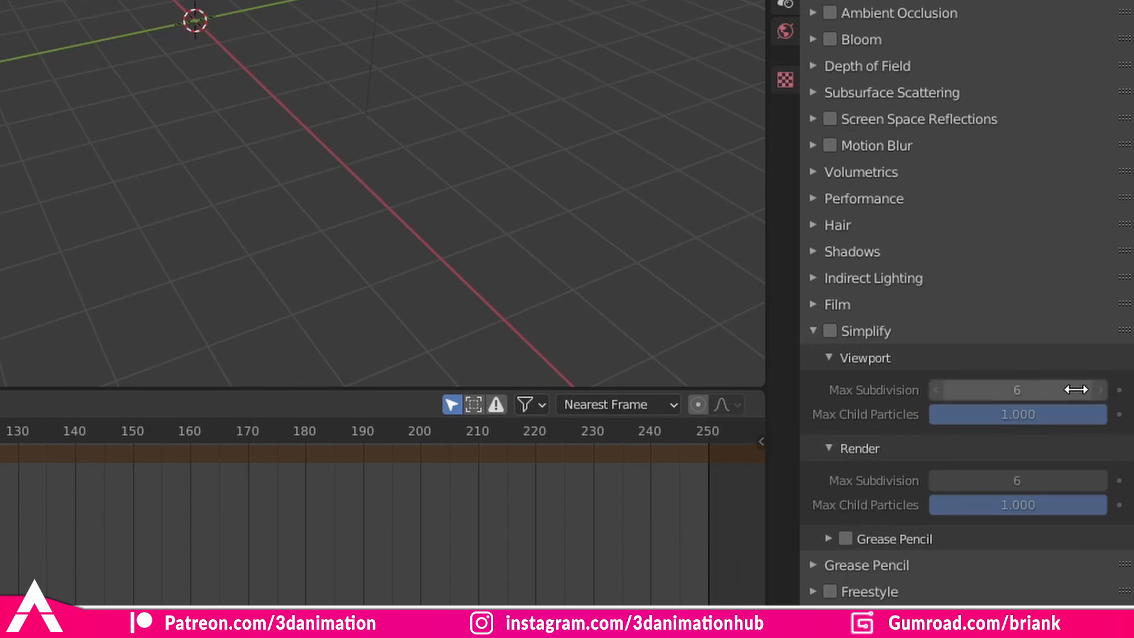
{"action": "left_click_drag", "start_coordinate": [1071, 390], "coordinate": [941, 390]}
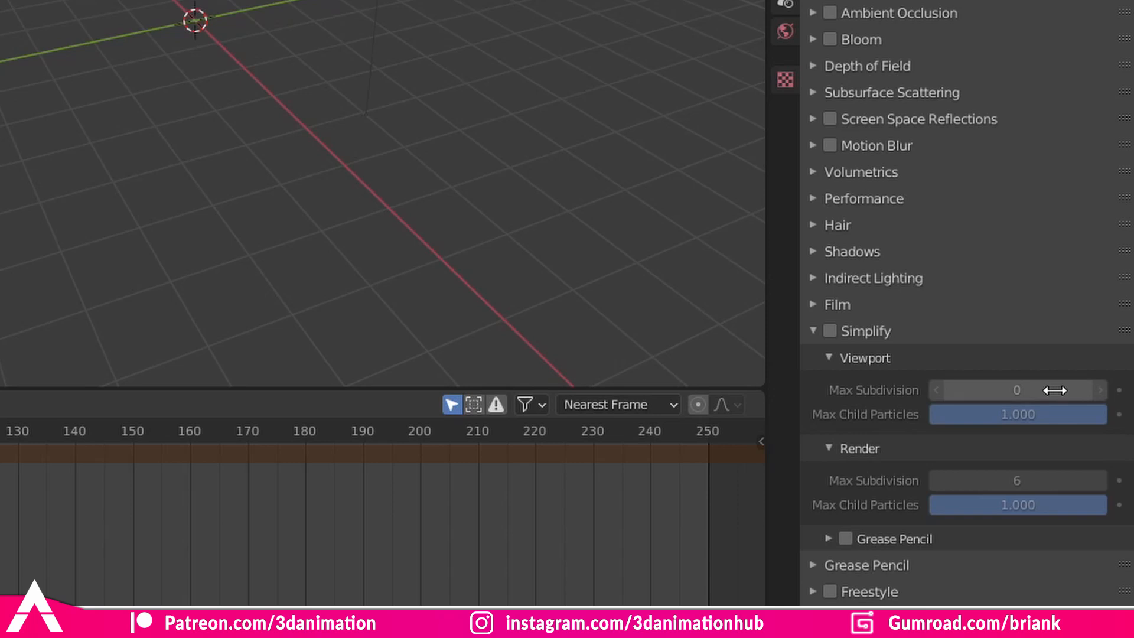
{"action": "mouse_move", "coordinate": [1018, 390]}
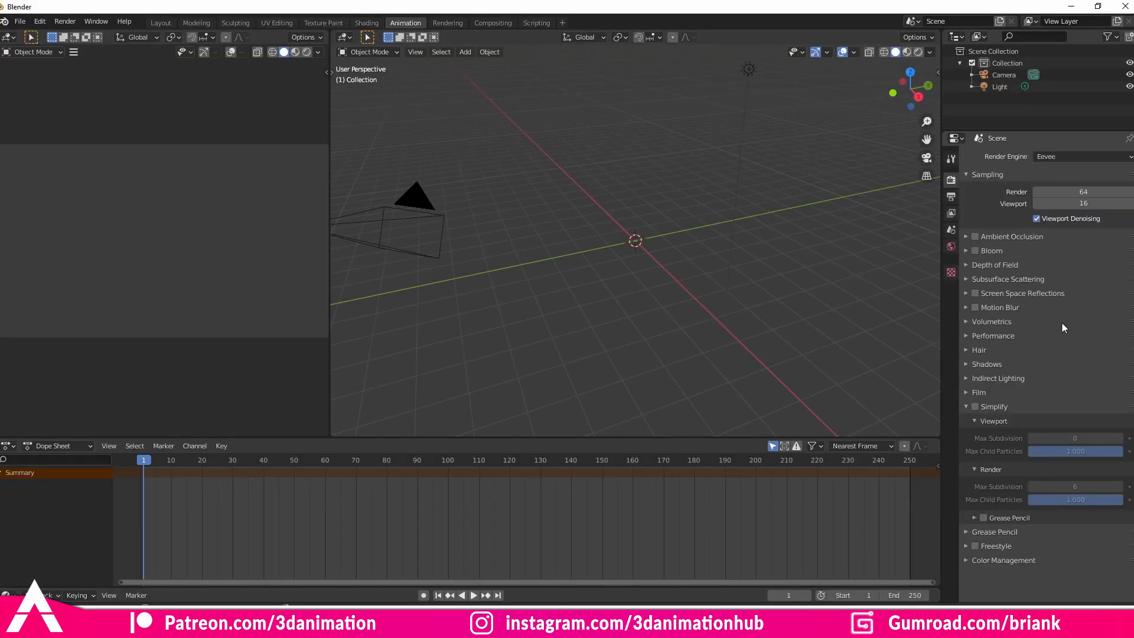
{"action": "mouse_move", "coordinate": [1048, 412]}
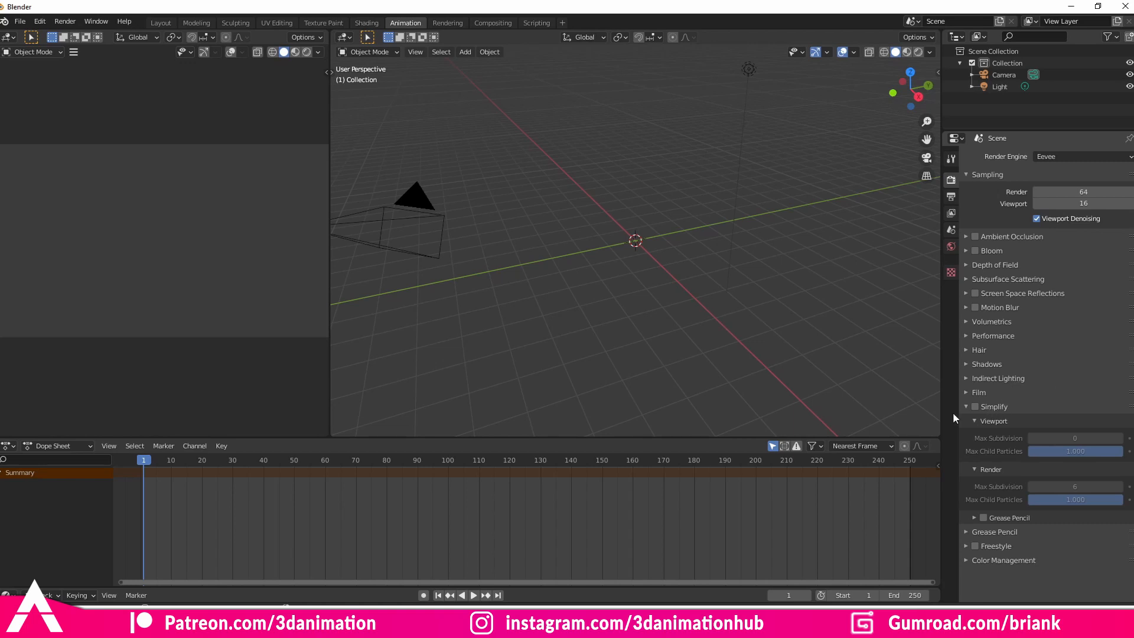
{"action": "mouse_move", "coordinate": [722, 331]}
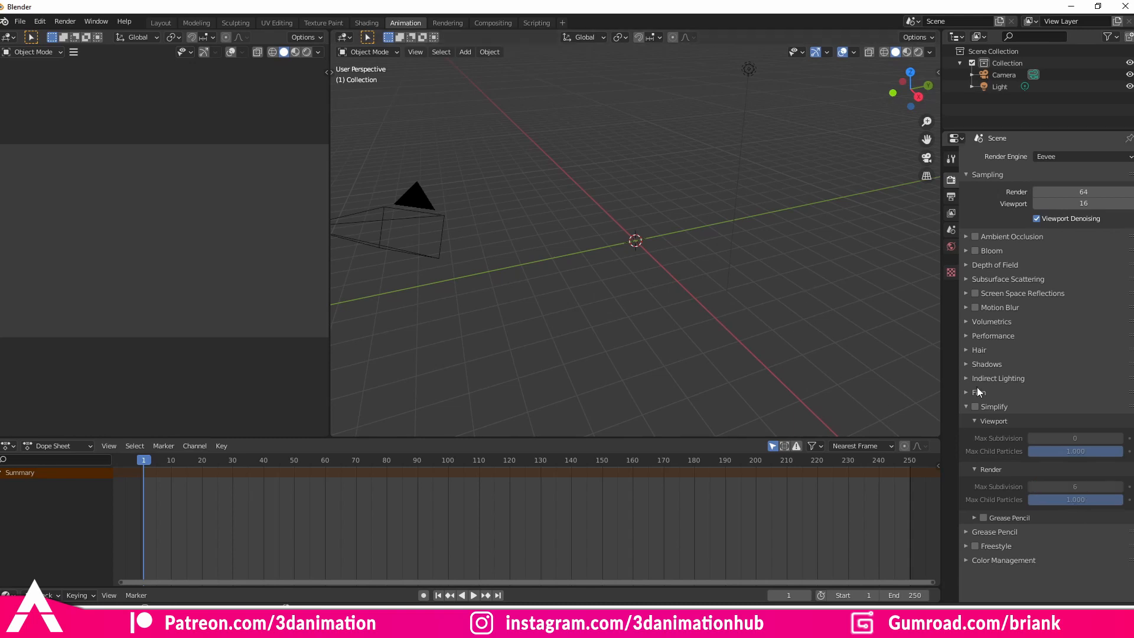
{"action": "left_click", "coordinate": [976, 407]}
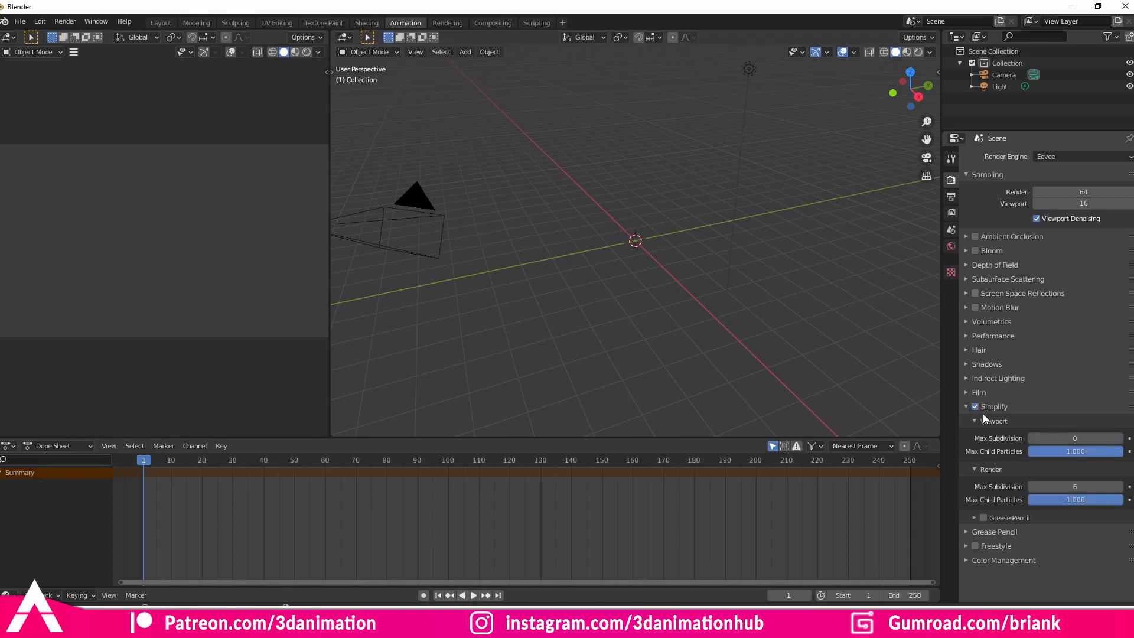
{"action": "left_click", "coordinate": [967, 405]}
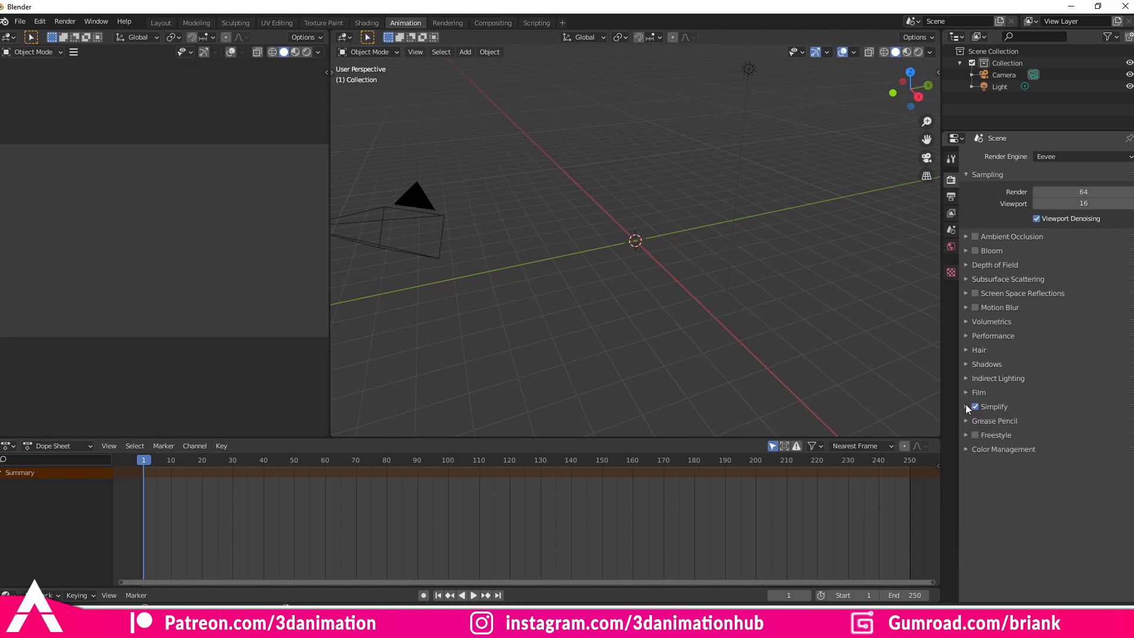
{"action": "left_click", "coordinate": [967, 406]}
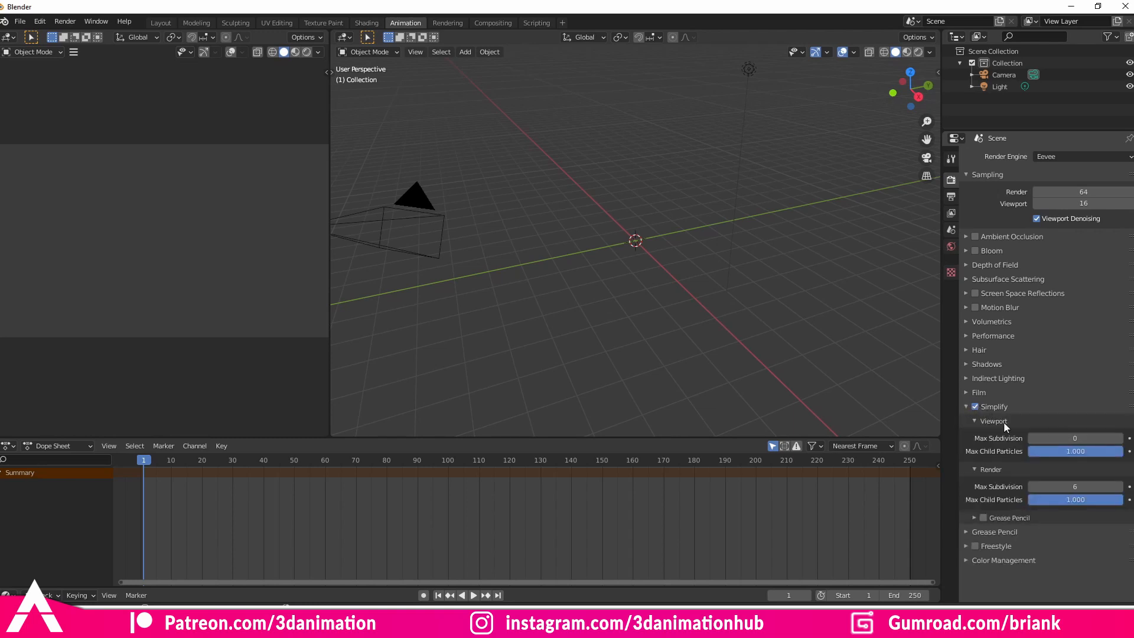
{"action": "mouse_move", "coordinate": [1118, 425]}
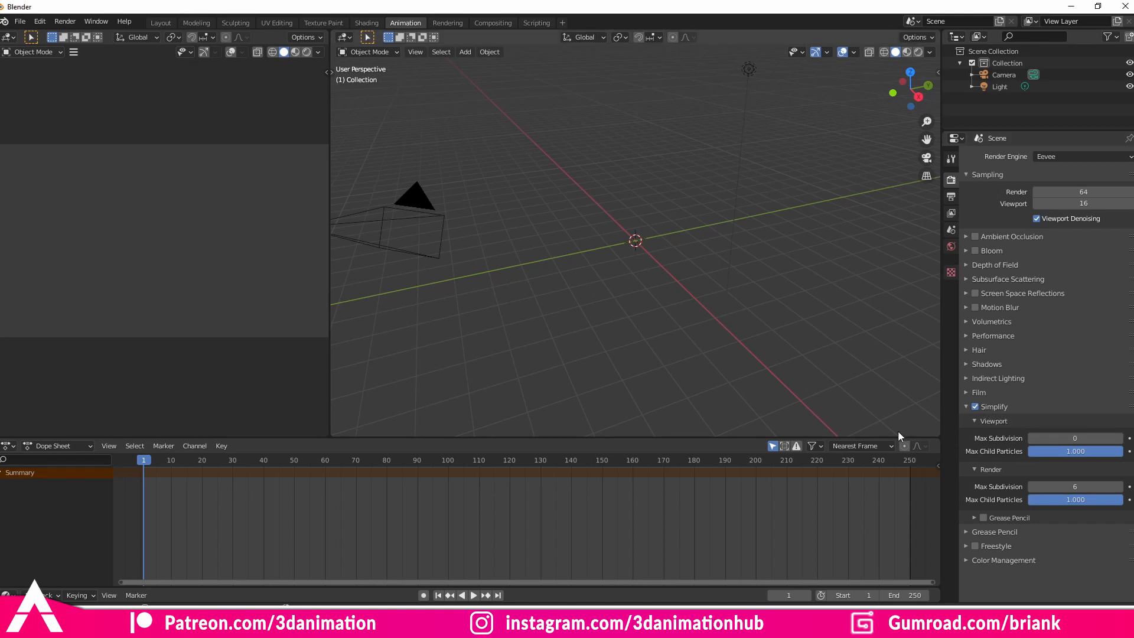
{"action": "mouse_move", "coordinate": [1085, 413]}
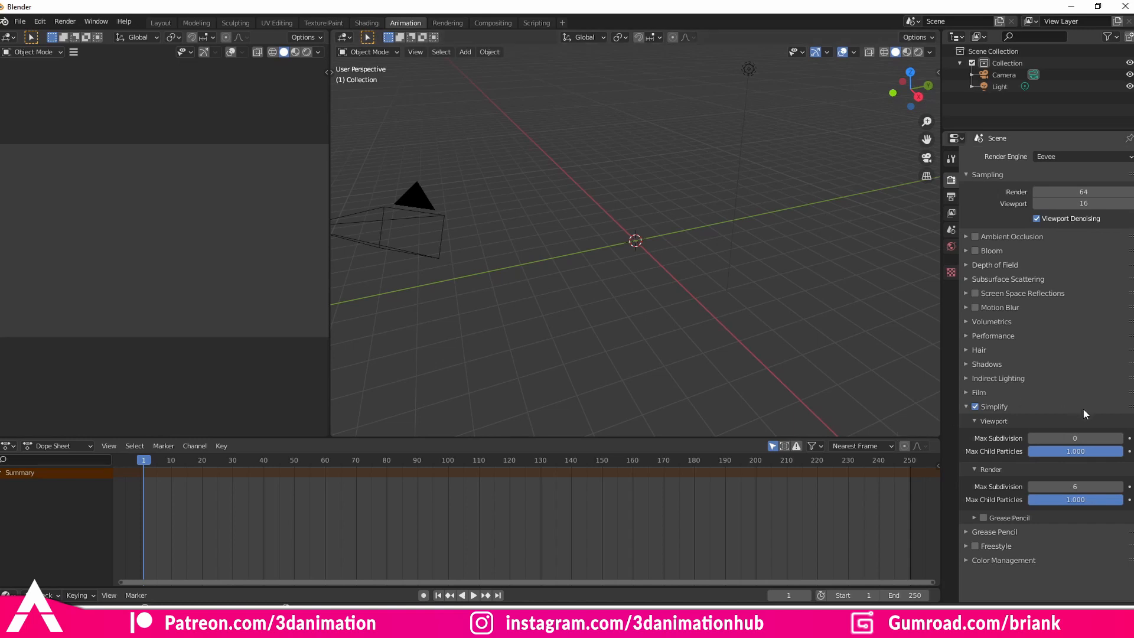
{"action": "mouse_move", "coordinate": [1013, 354]}
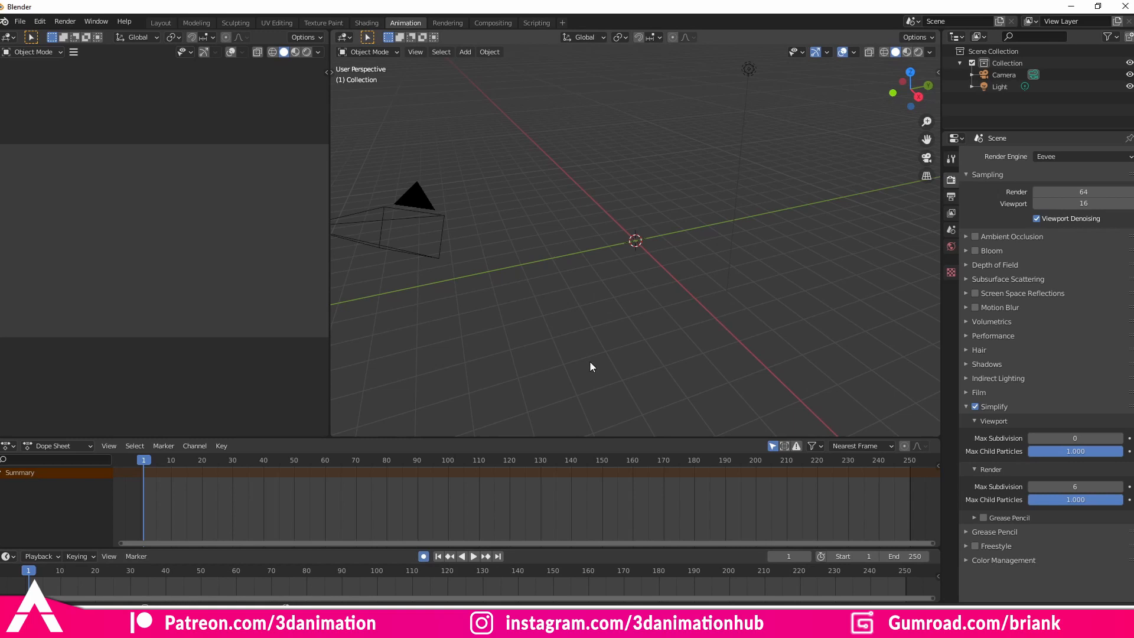
{"action": "mouse_move", "coordinate": [625, 351]}
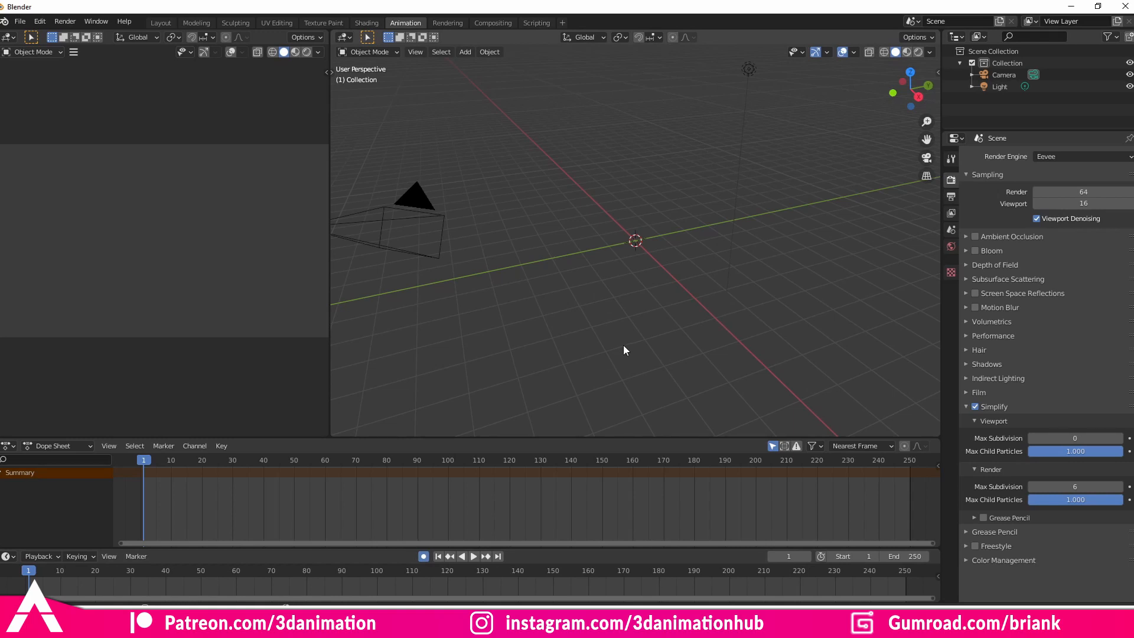
{"action": "mouse_move", "coordinate": [457, 374]}
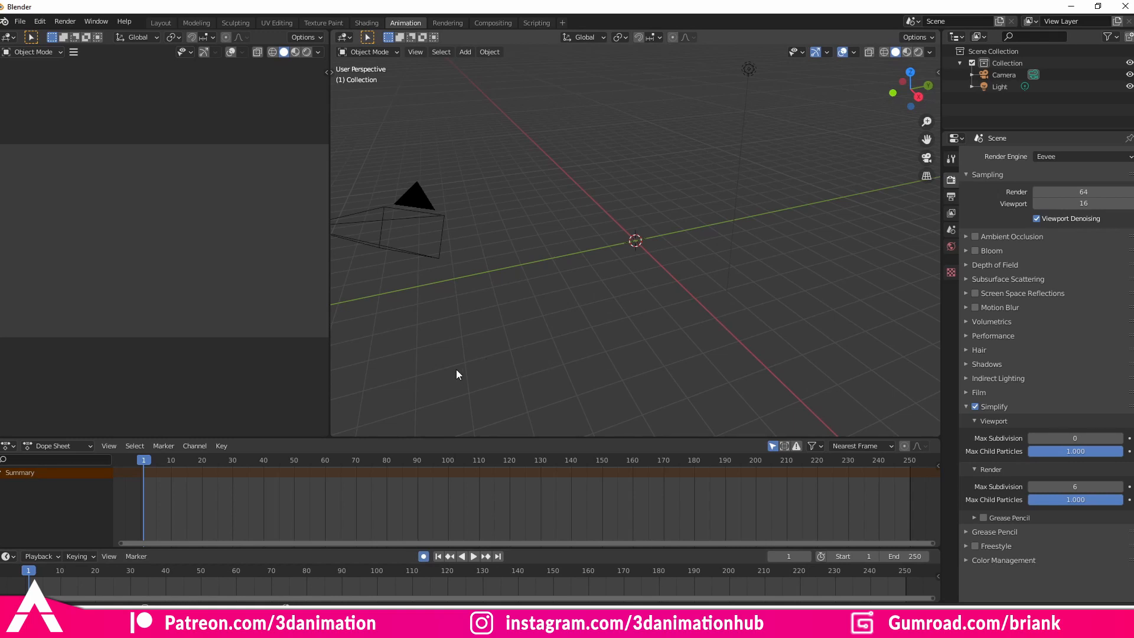
{"action": "mouse_move", "coordinate": [144, 519]}
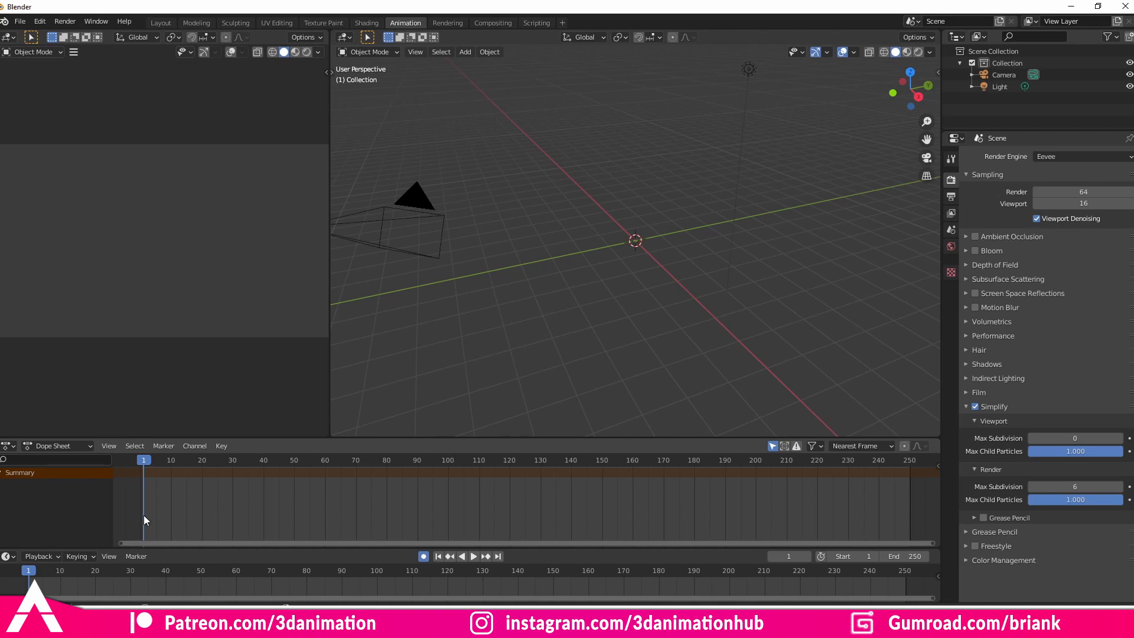
{"action": "mouse_move", "coordinate": [354, 519]}
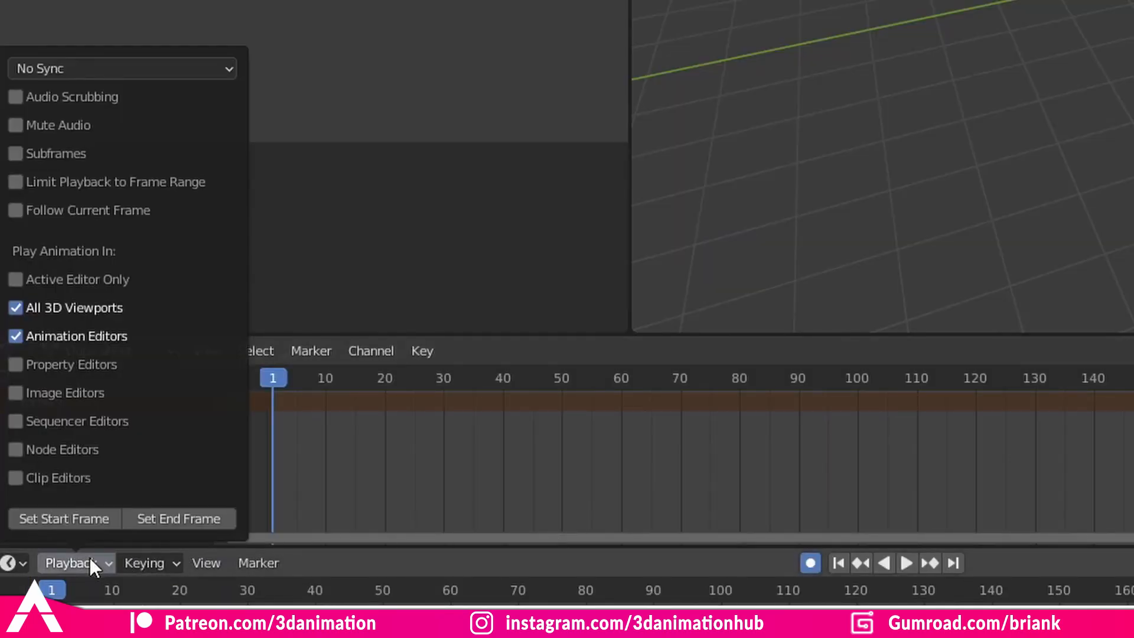
Check Audio Scrubbing in the Timeline's Playback options.
{"action": "left_click", "coordinate": [16, 96]}
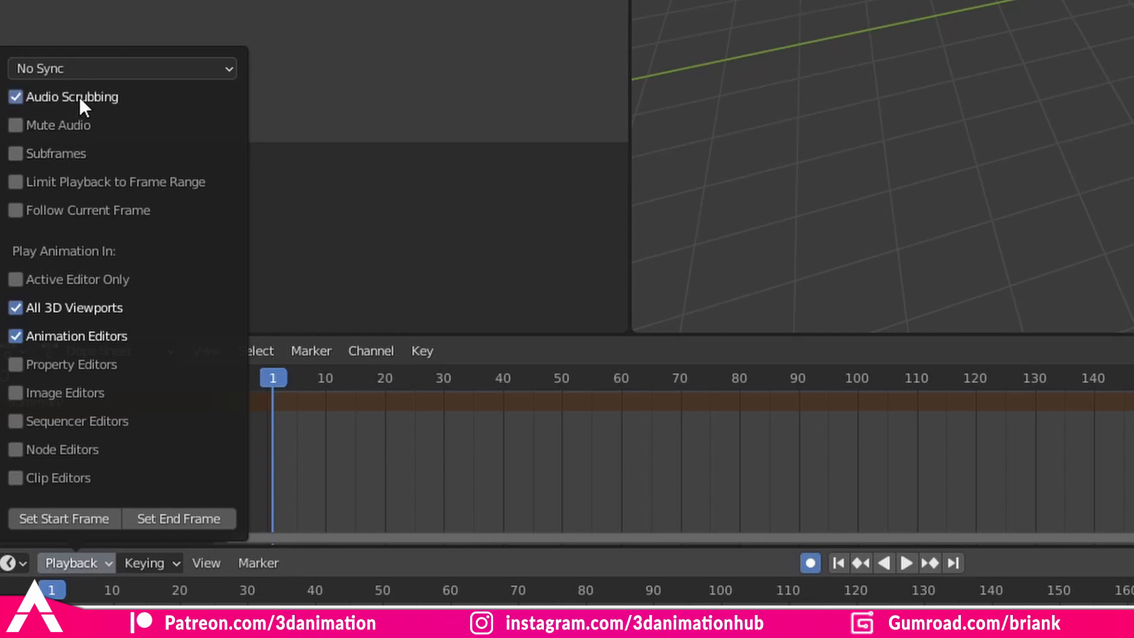
{"action": "left_click", "coordinate": [121, 67]}
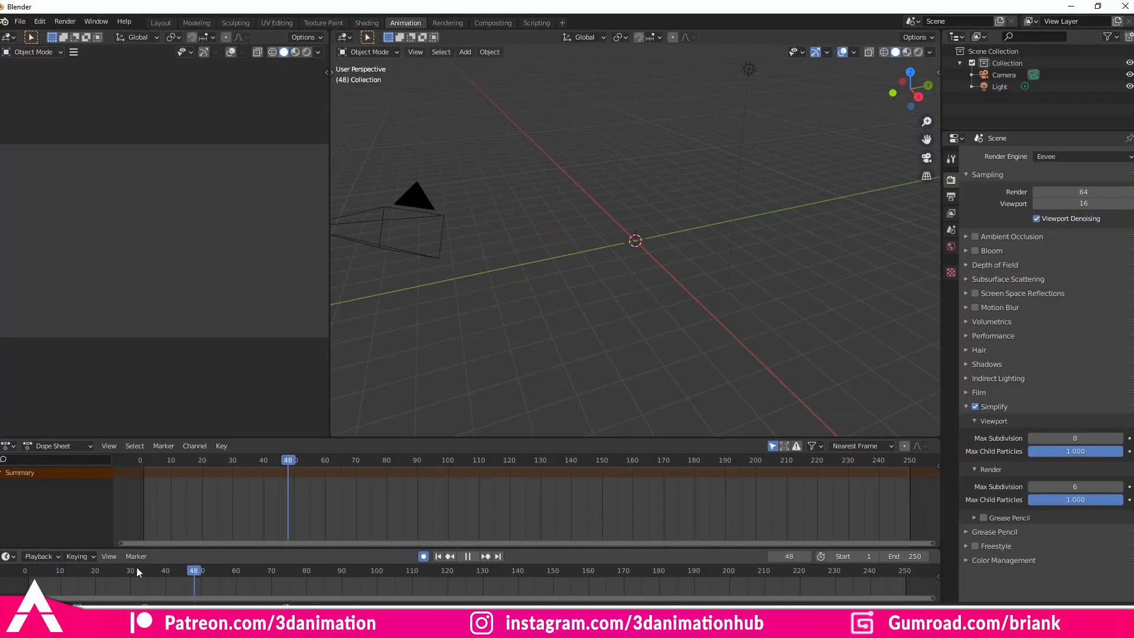
{"action": "left_click", "coordinate": [438, 557]}
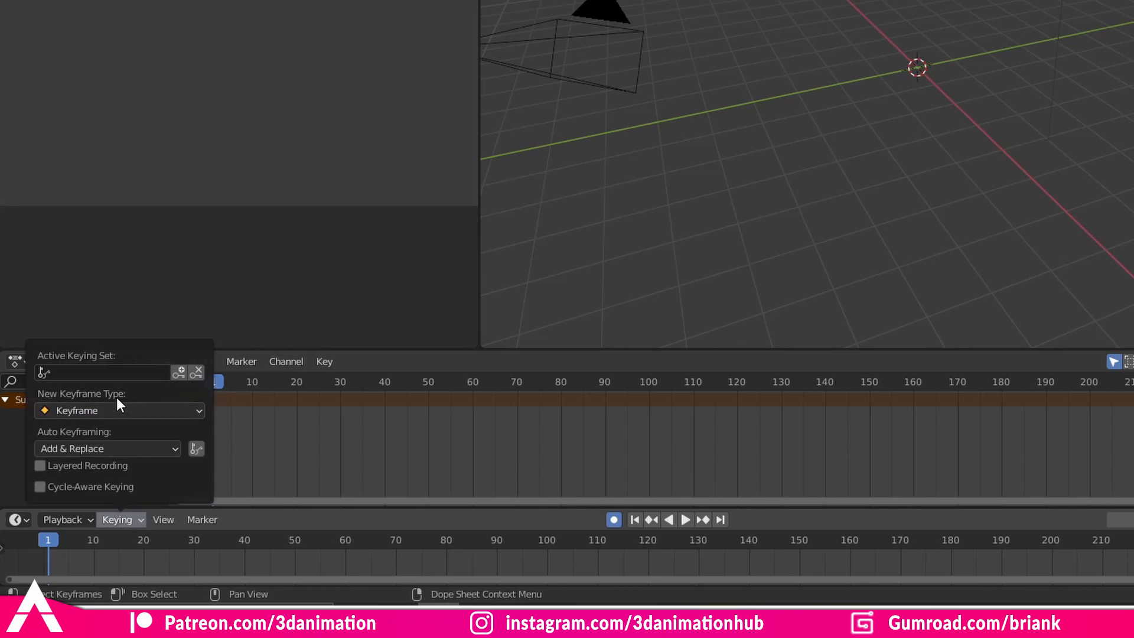
Search the Active Keying Set list for 'whole' to find Whole Character.
{"action": "left_click", "coordinate": [101, 371]}
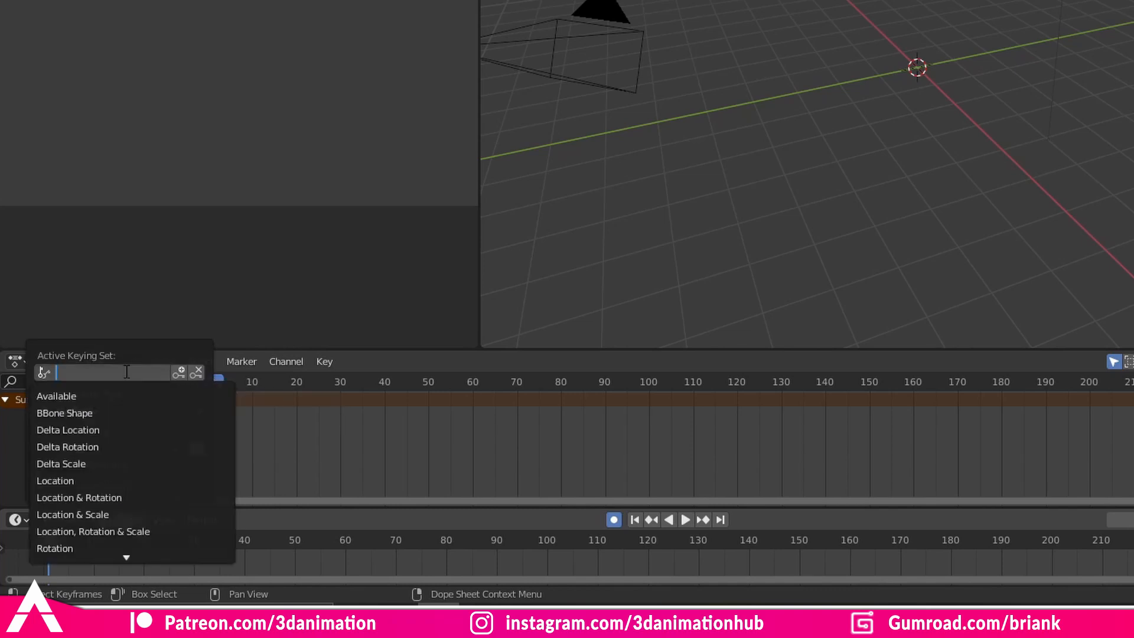
{"action": "type", "text": "whole"}
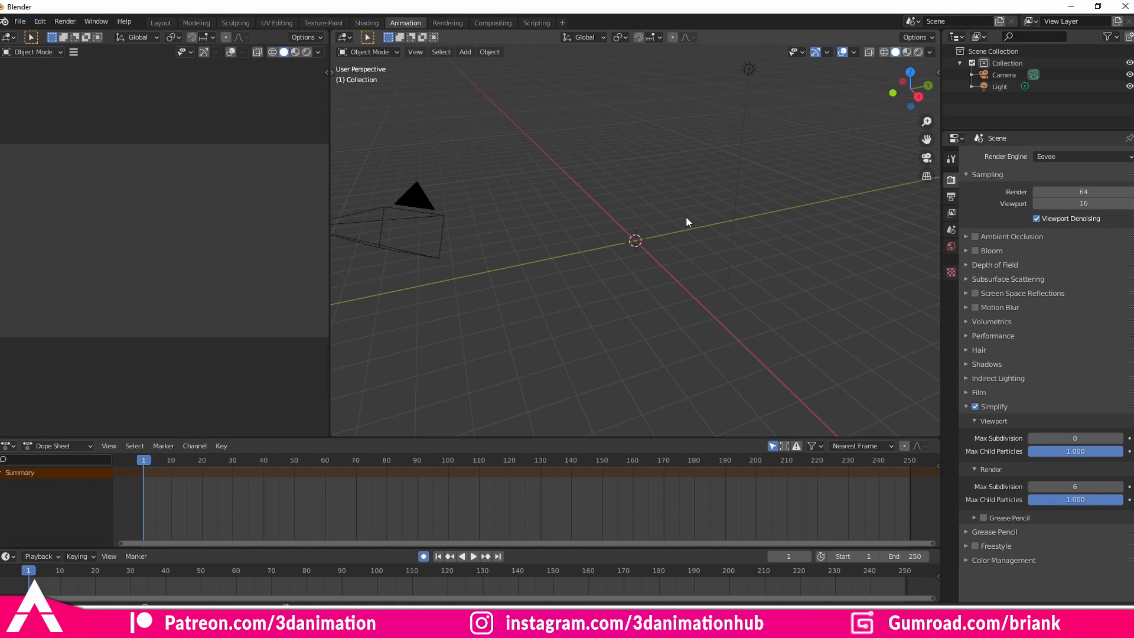
{"action": "mouse_move", "coordinate": [422, 381]}
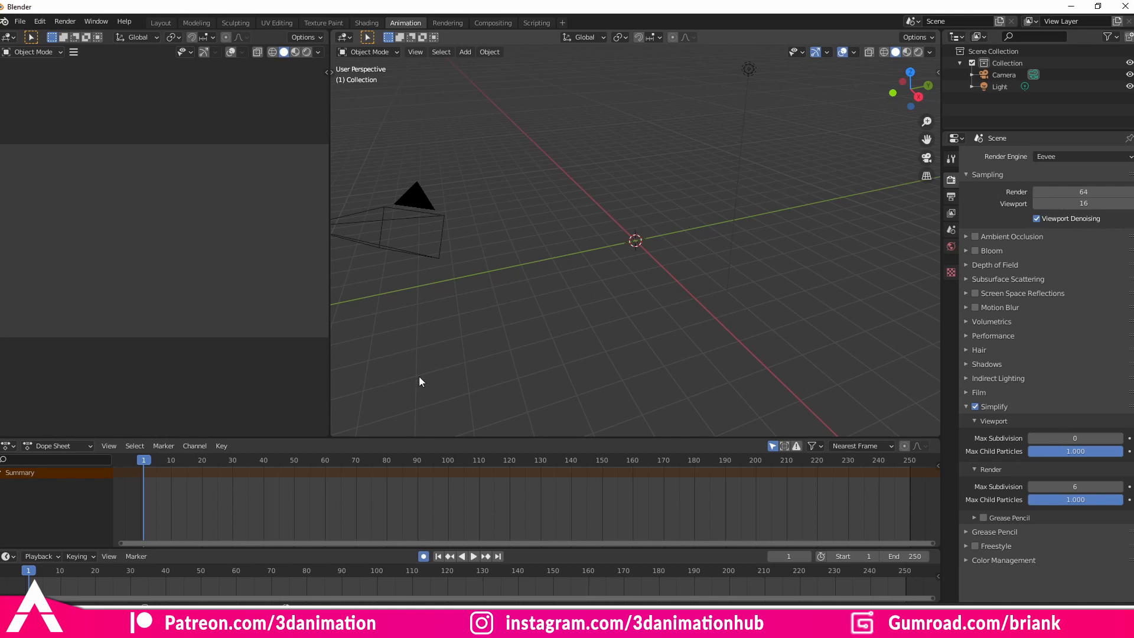
{"action": "mouse_move", "coordinate": [586, 278]}
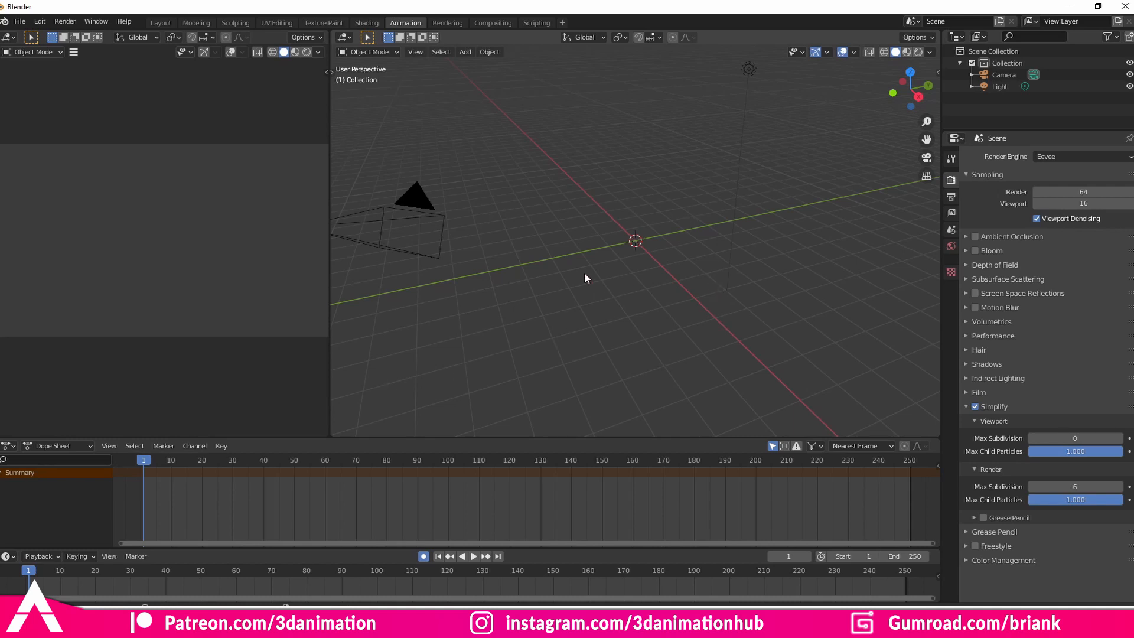
{"action": "mouse_move", "coordinate": [650, 364]}
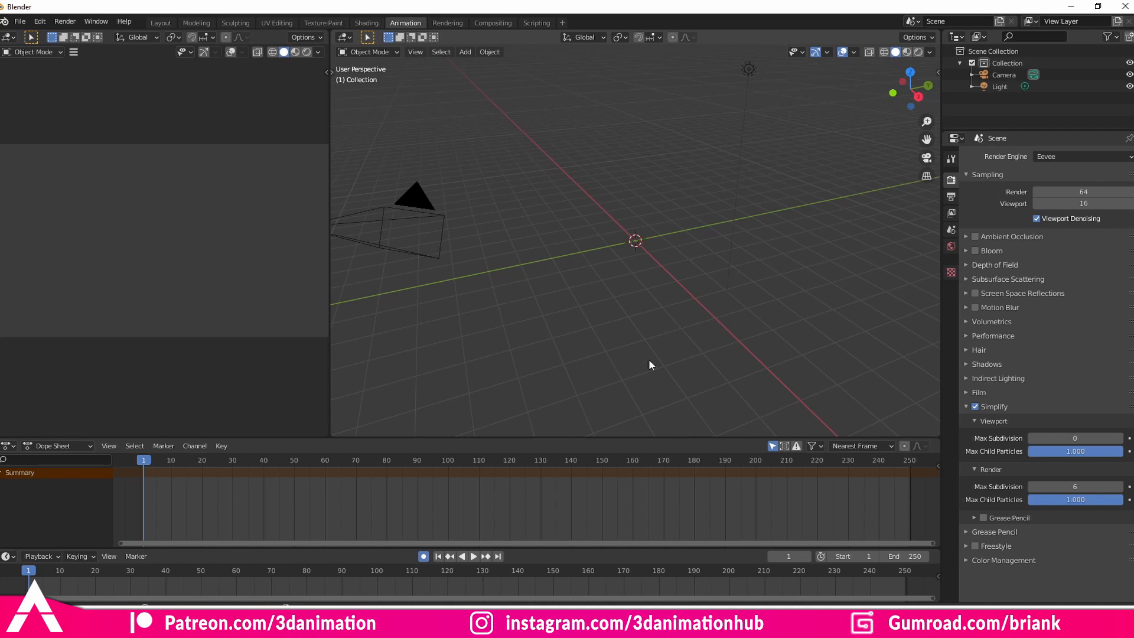
{"action": "mouse_move", "coordinate": [662, 241]}
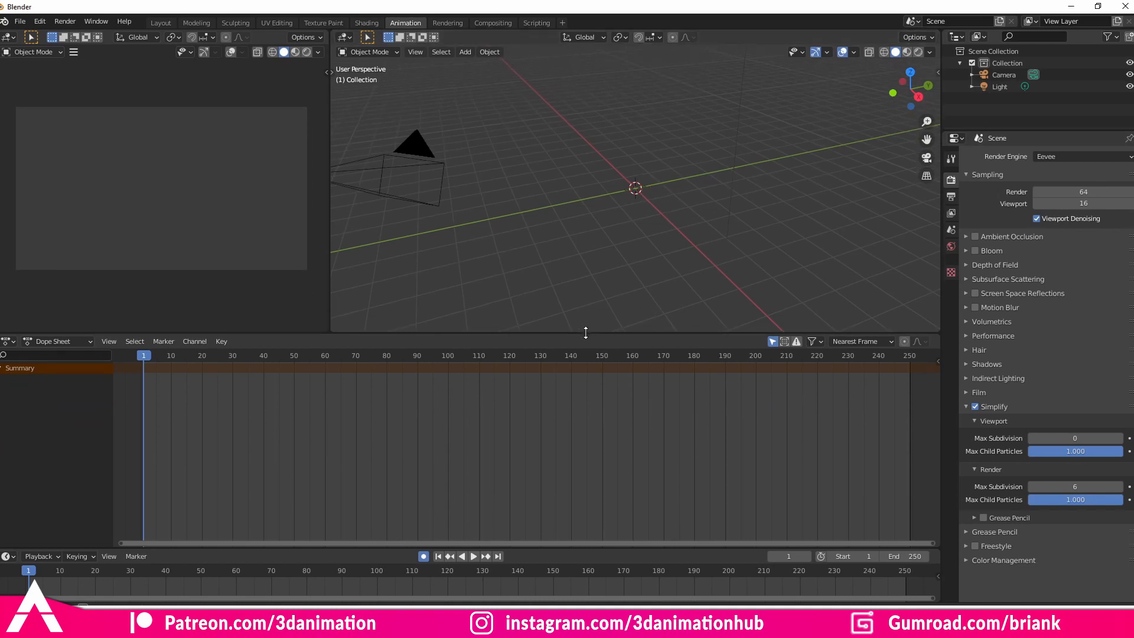
Change the Dope Sheet to a Graph Editor and uncheck Show Group Colors.
{"action": "left_click", "coordinate": [23, 341]}
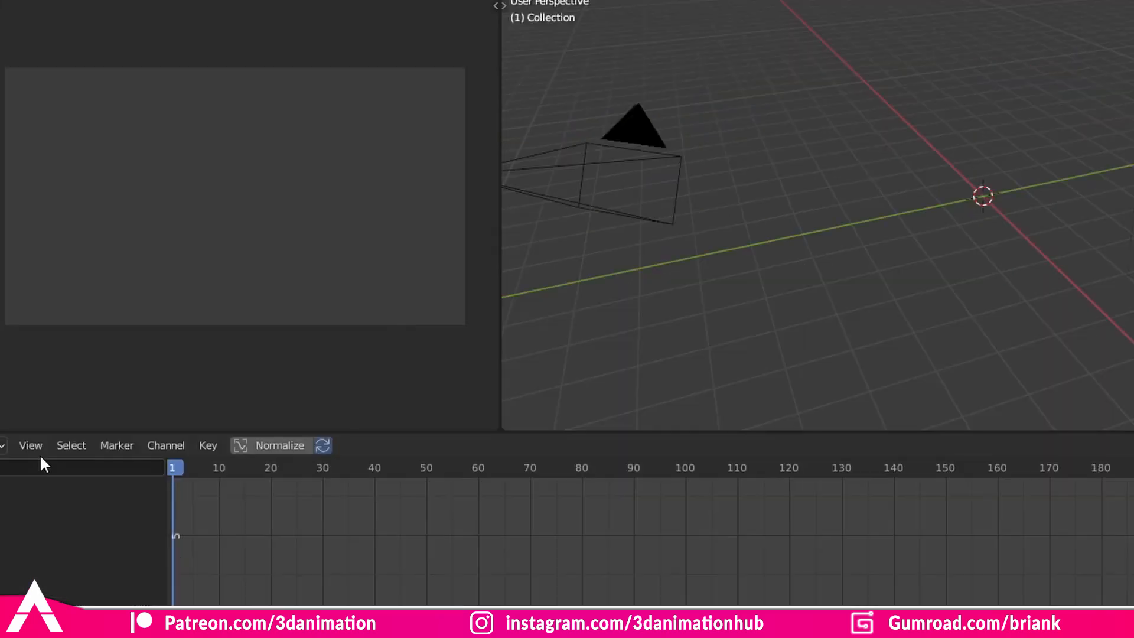
{"action": "left_click", "coordinate": [30, 445]}
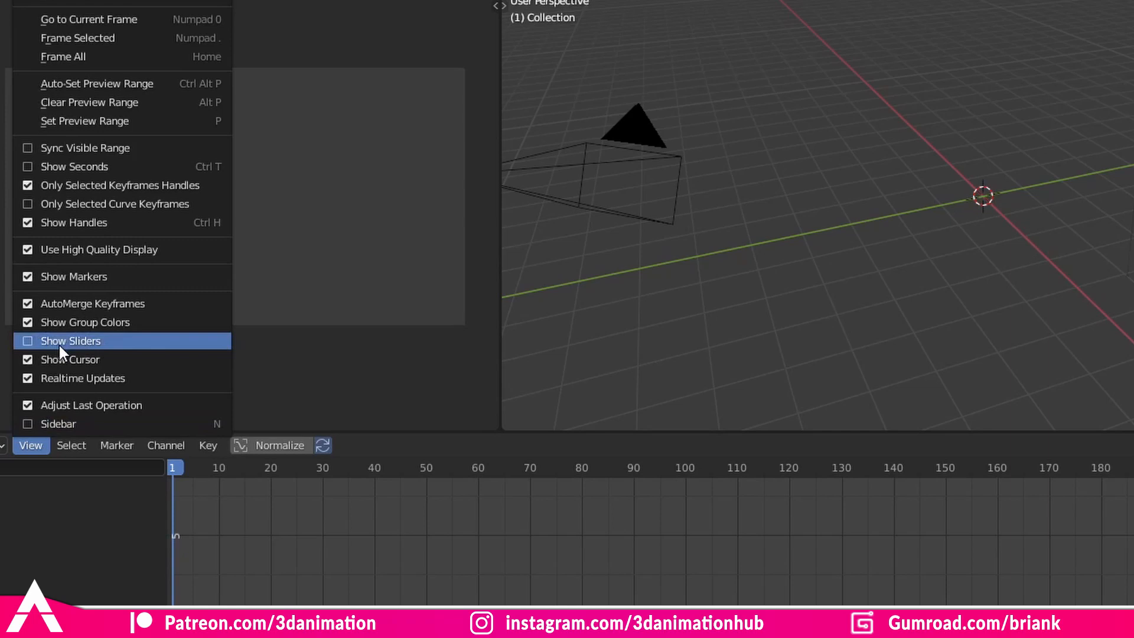
{"action": "mouse_move", "coordinate": [65, 322]}
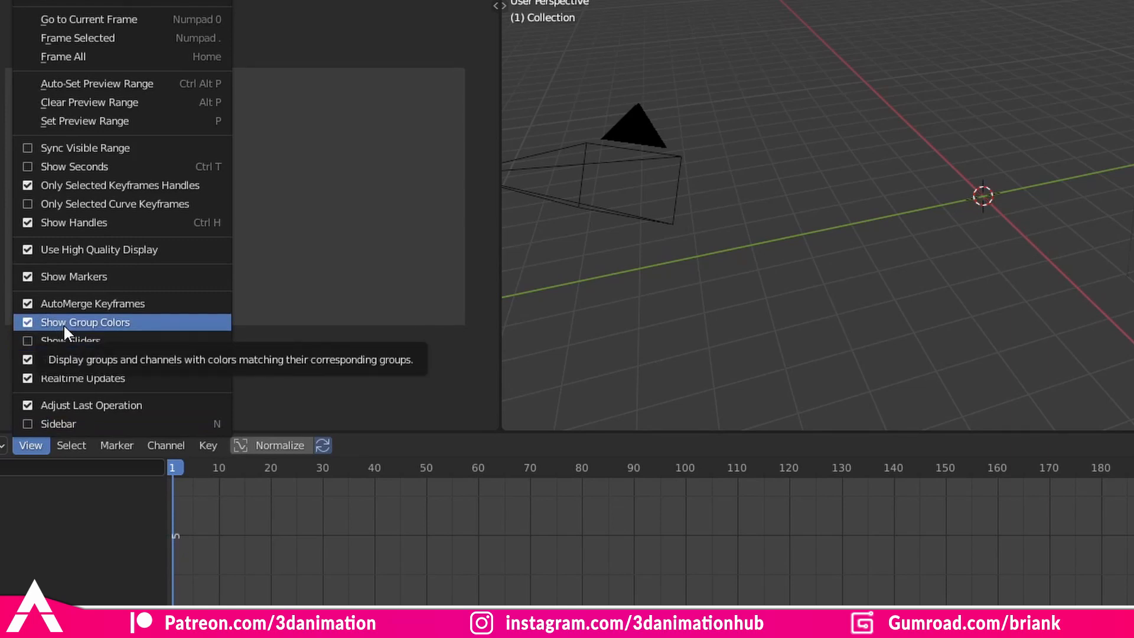
{"action": "left_click", "coordinate": [86, 322]}
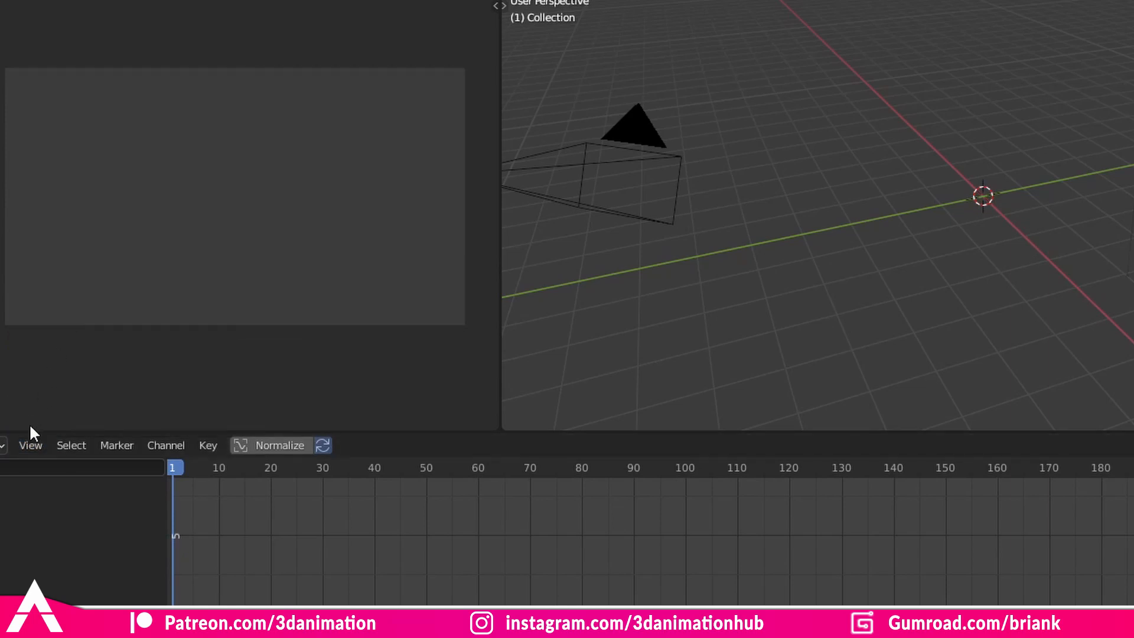
{"action": "left_click", "coordinate": [30, 445]}
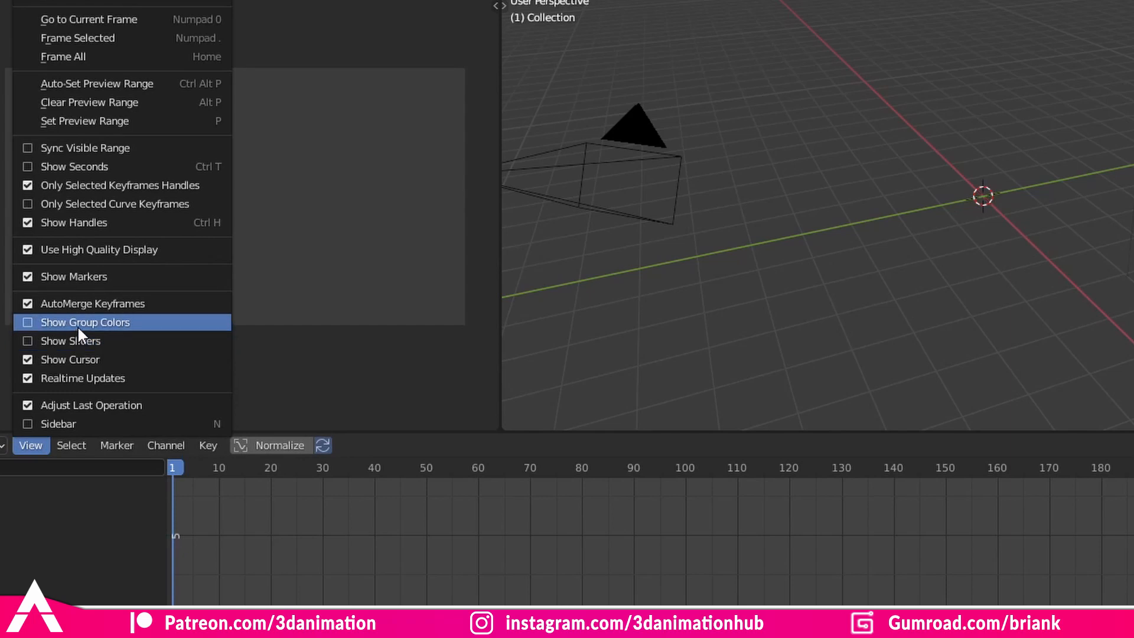
{"action": "mouse_move", "coordinate": [85, 322]}
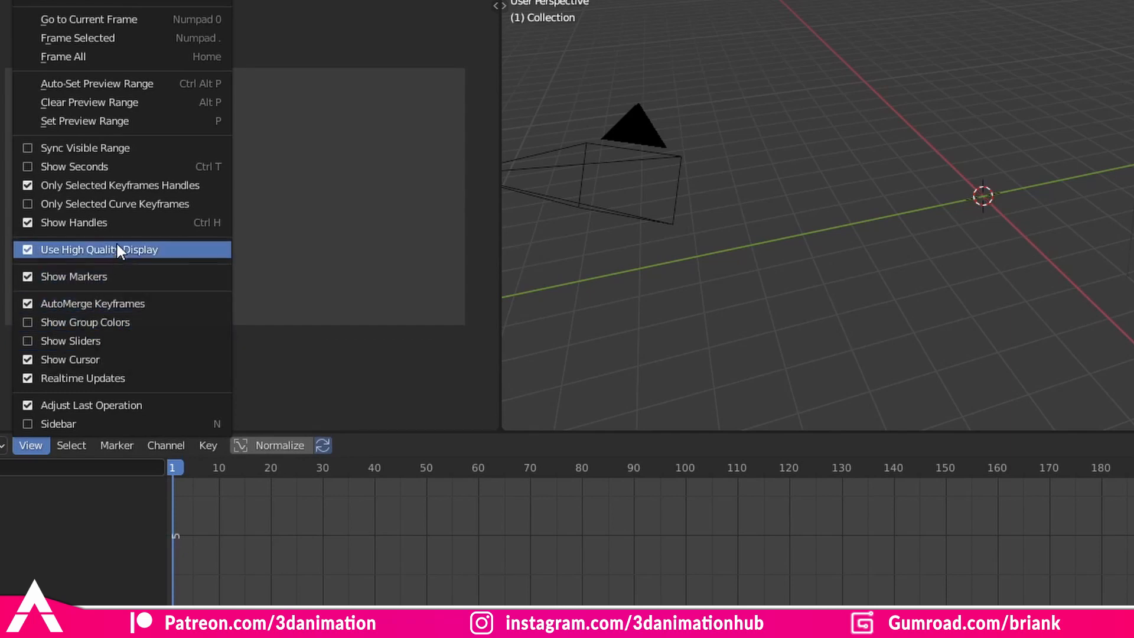
{"action": "mouse_move", "coordinate": [116, 204]}
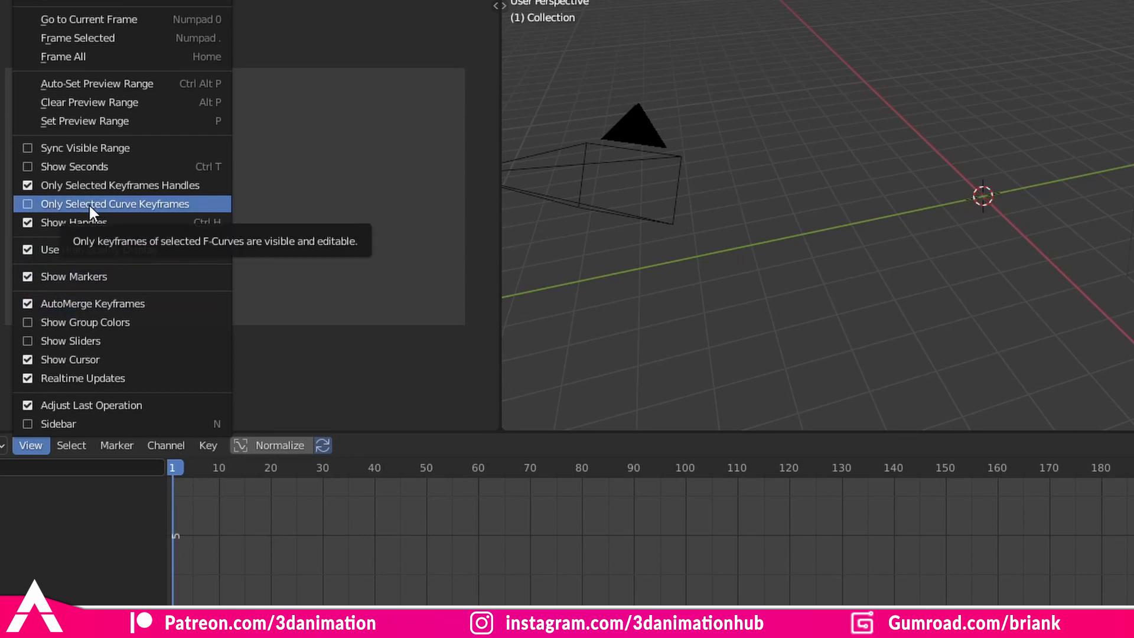
{"action": "left_click", "coordinate": [109, 204]}
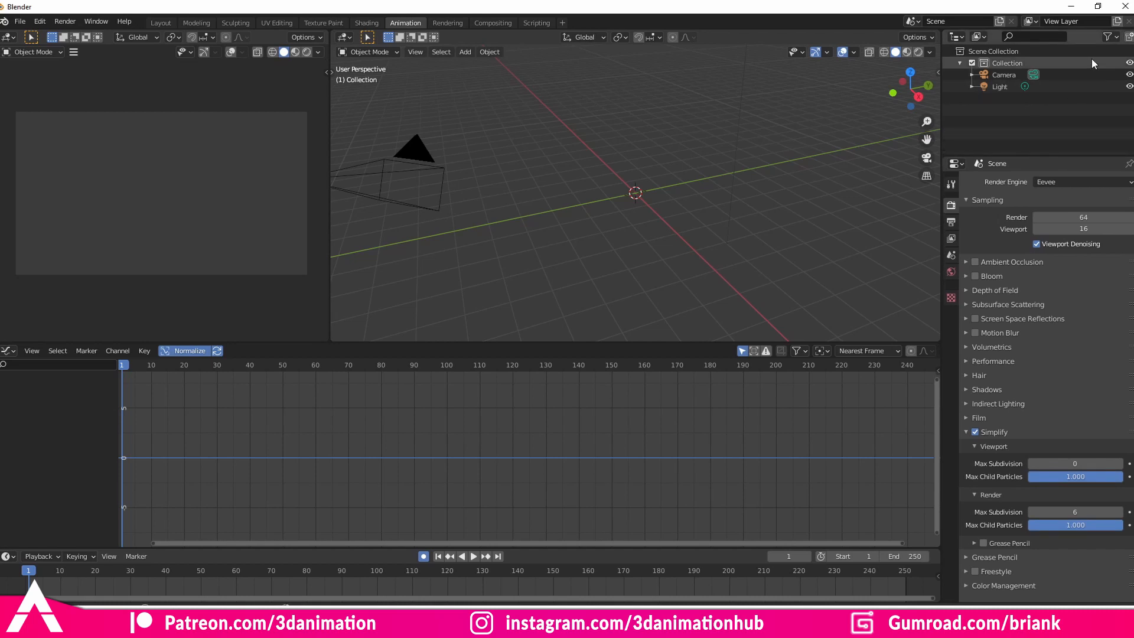
Enable the Selectable toggle in the Outliner filter and select the Camera.
{"action": "left_click", "coordinate": [1092, 36]}
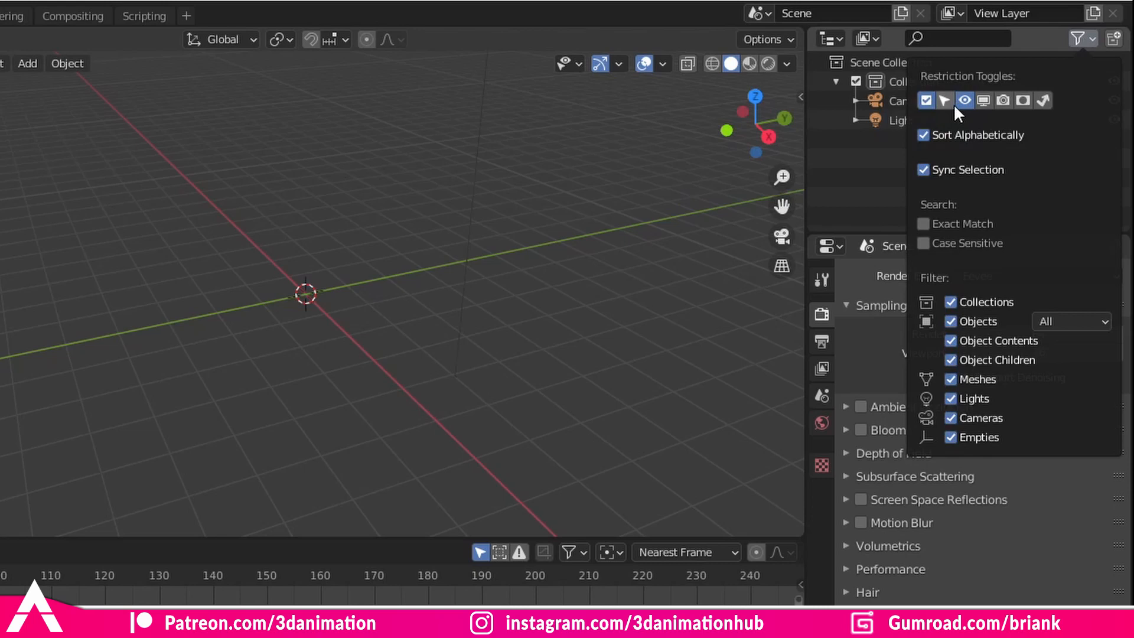
{"action": "mouse_move", "coordinate": [945, 100]}
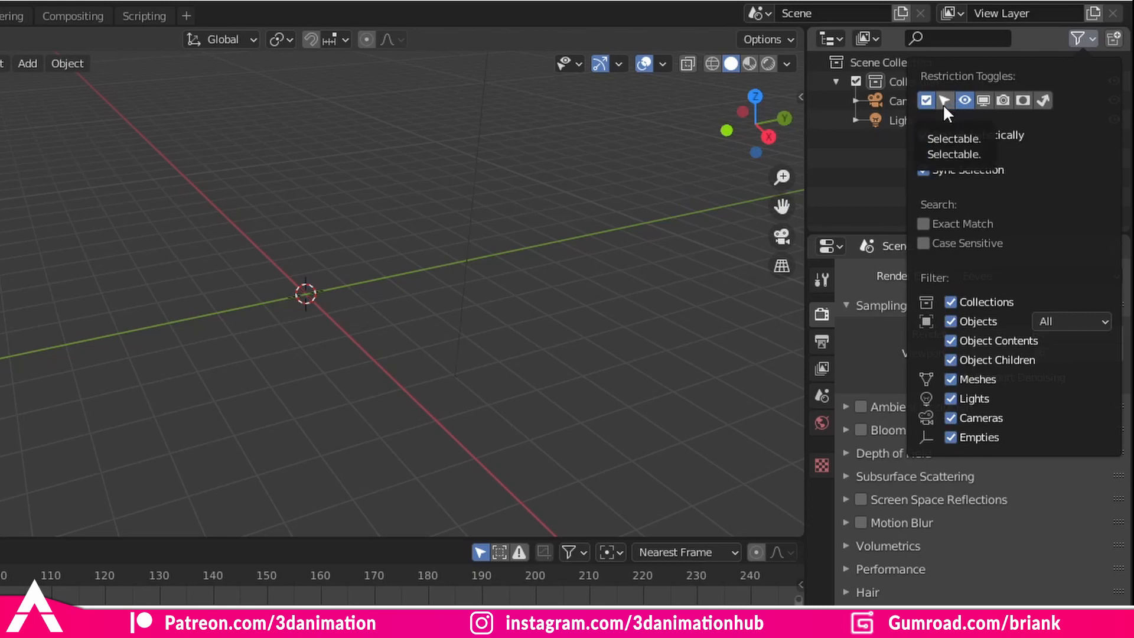
{"action": "mouse_move", "coordinate": [984, 99]}
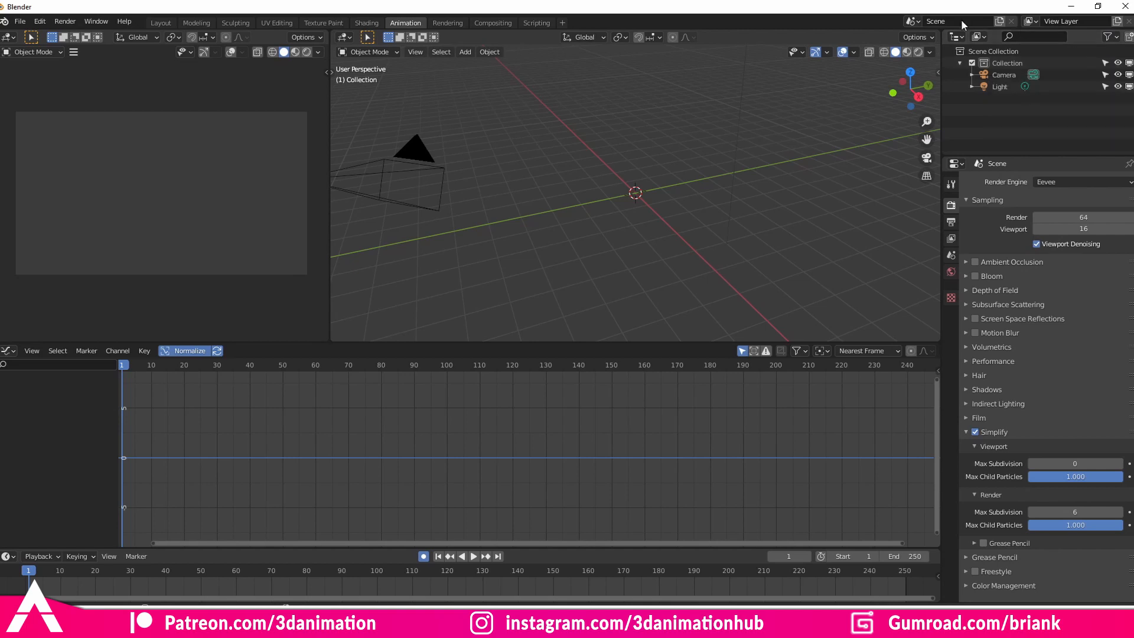
{"action": "left_click", "coordinate": [412, 174]}
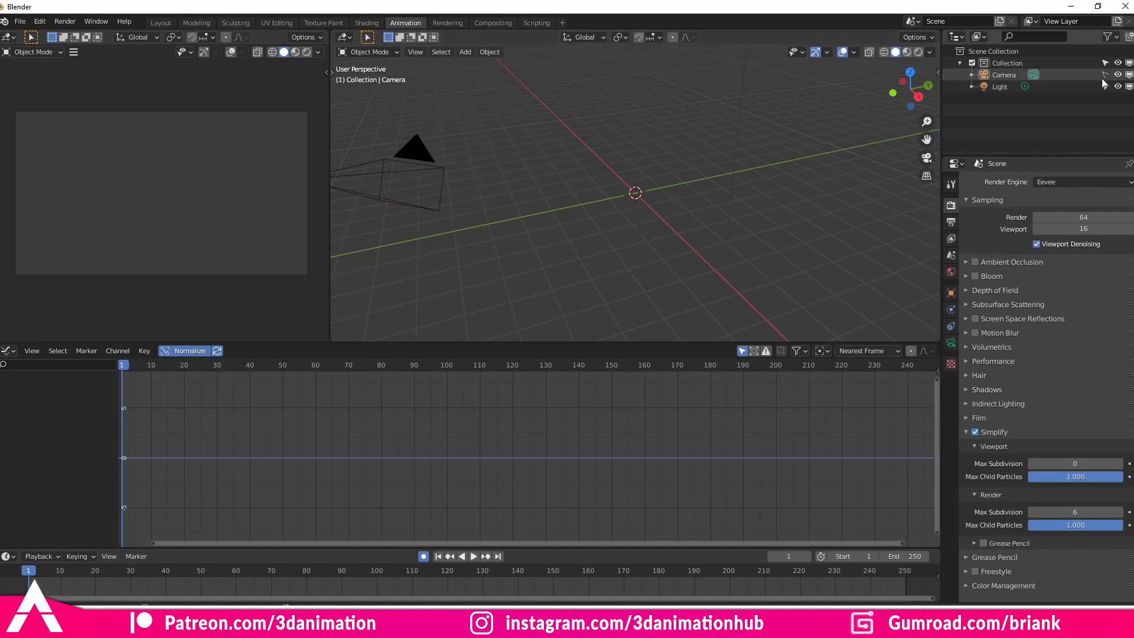
{"action": "mouse_move", "coordinate": [1105, 75]}
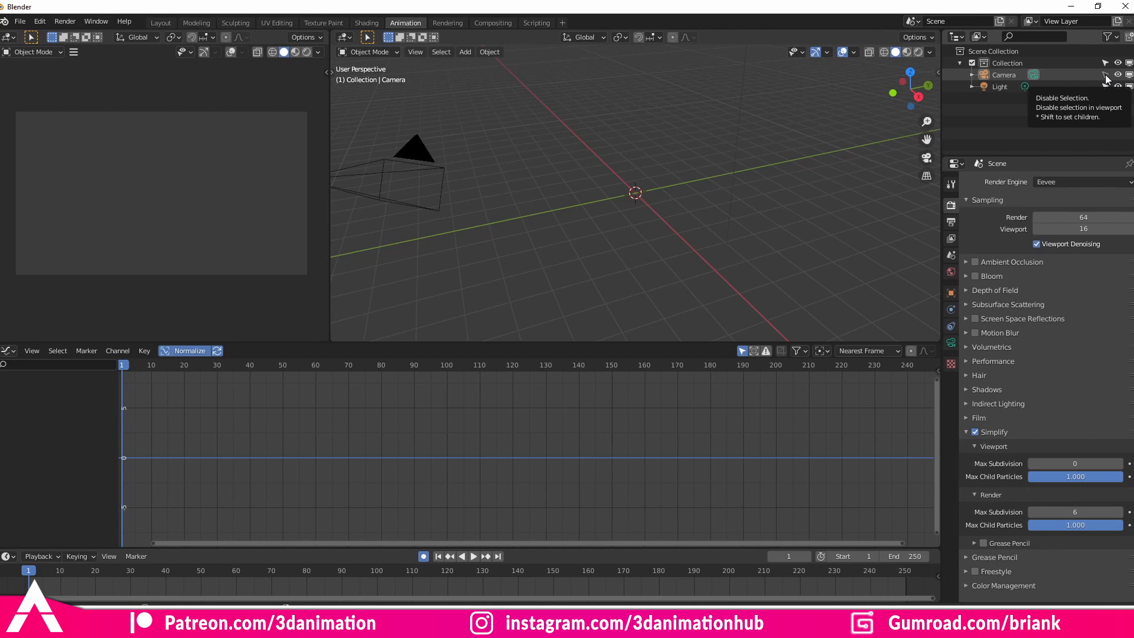
{"action": "left_click", "coordinate": [1004, 74]}
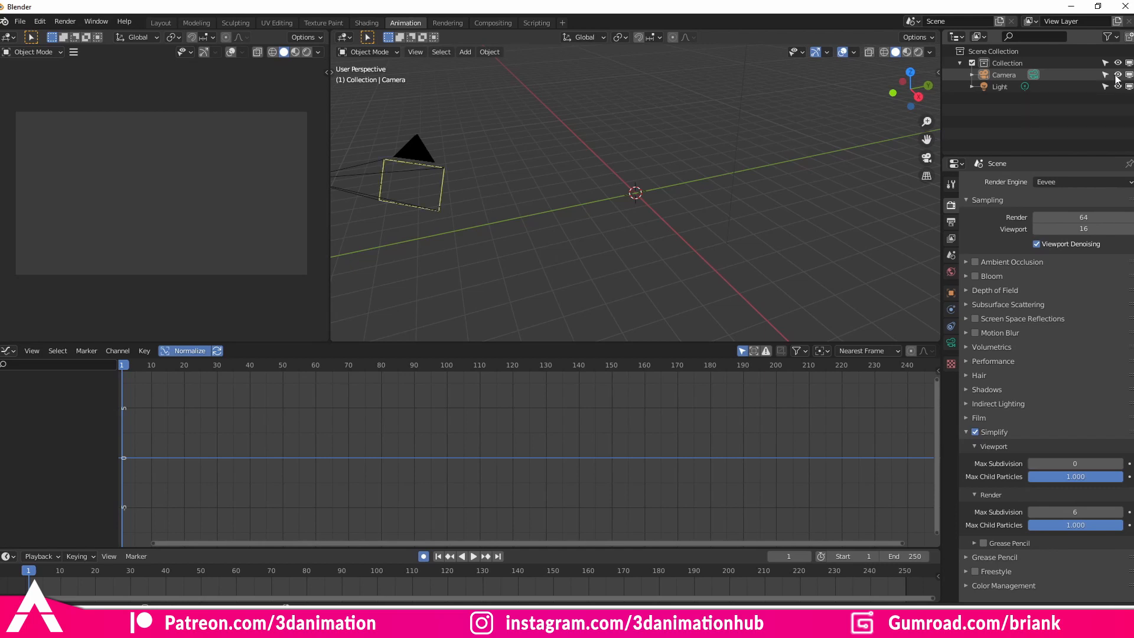
{"action": "left_click", "coordinate": [1004, 74]}
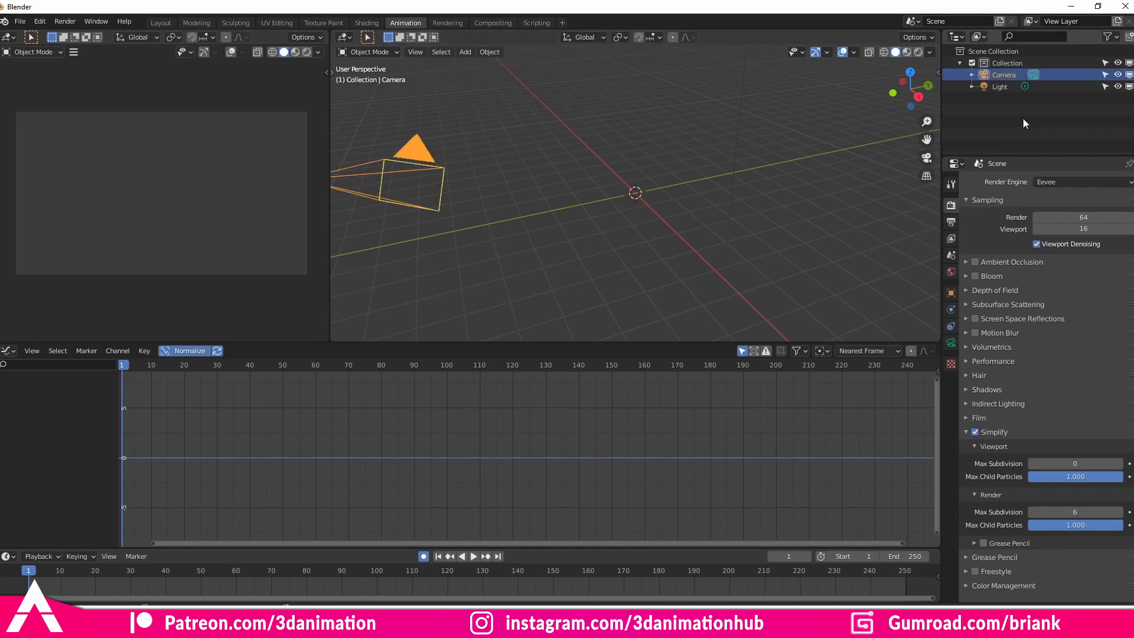
{"action": "mouse_move", "coordinate": [1127, 75]}
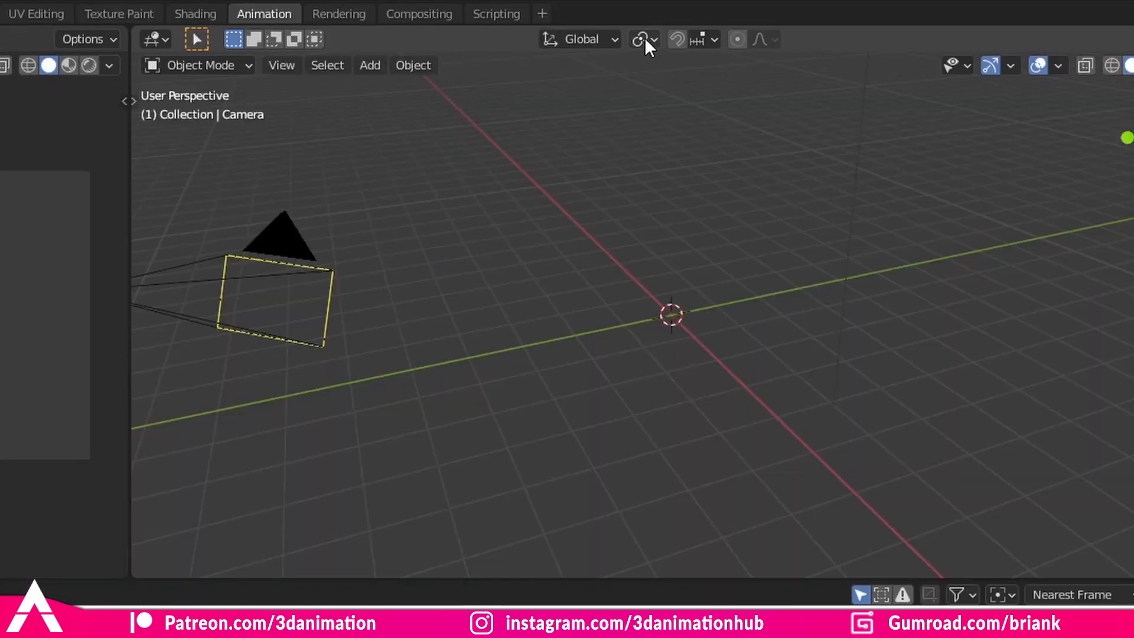
Set the Transform Pivot Point to Individual Origins.
{"action": "left_click", "coordinate": [640, 39]}
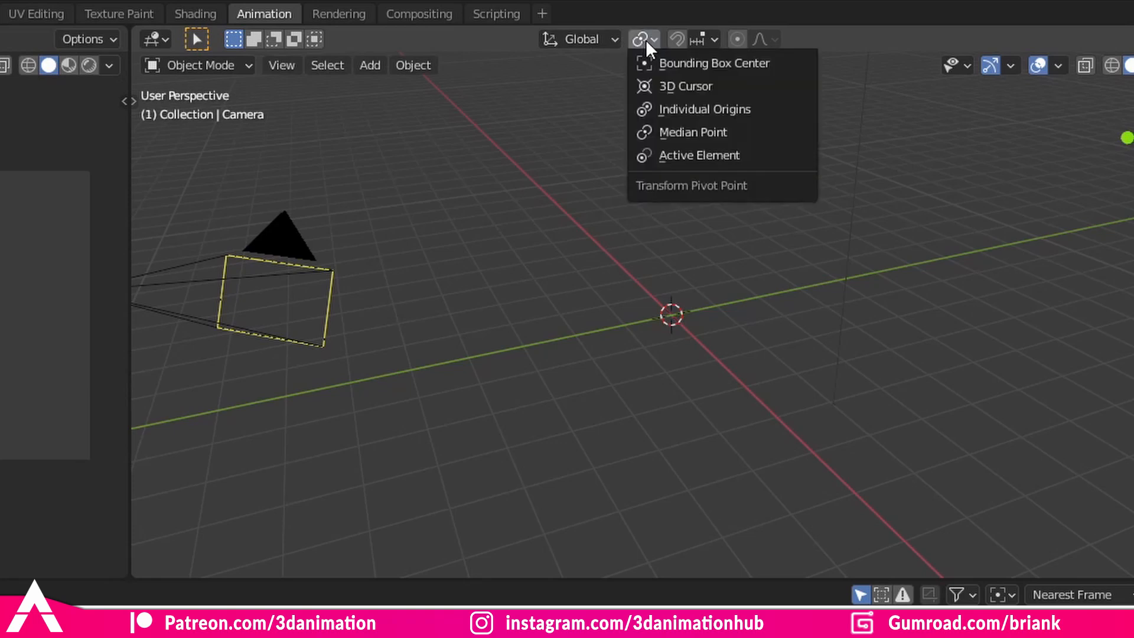
{"action": "mouse_move", "coordinate": [703, 109]}
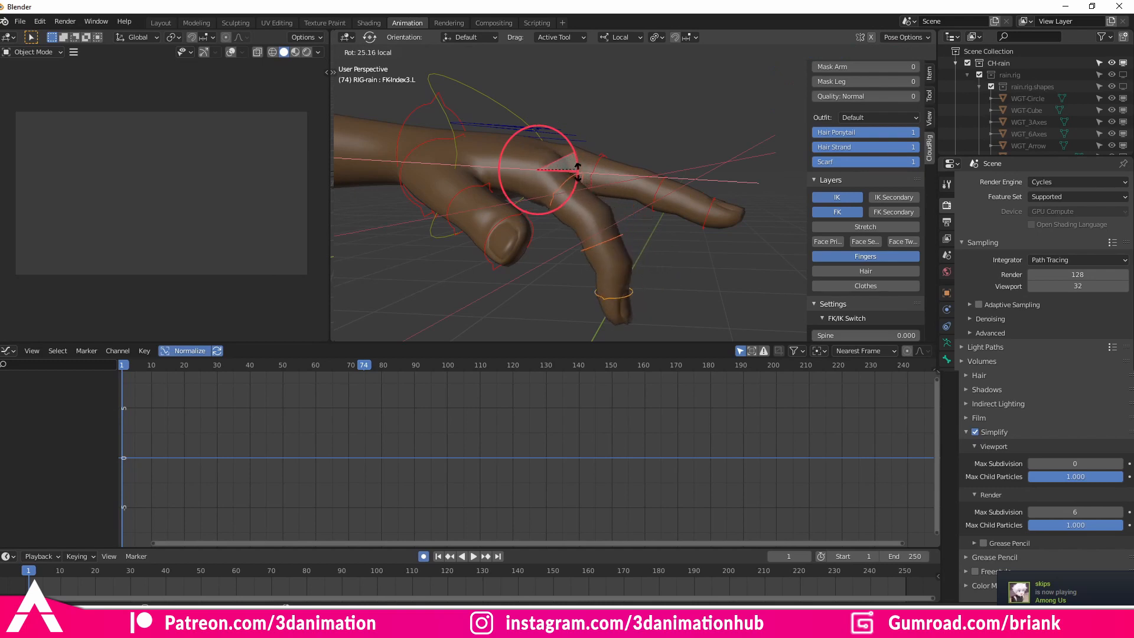
{"action": "left_click_drag", "start_coordinate": [535, 171], "coordinate": [550, 145]}
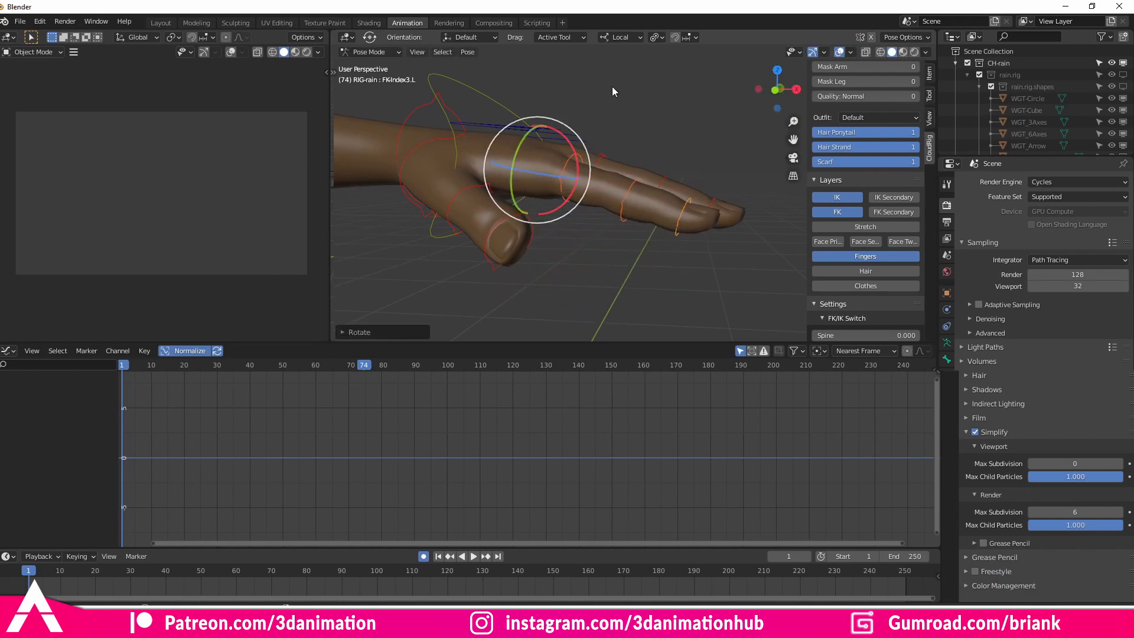
{"action": "left_click", "coordinate": [654, 36]}
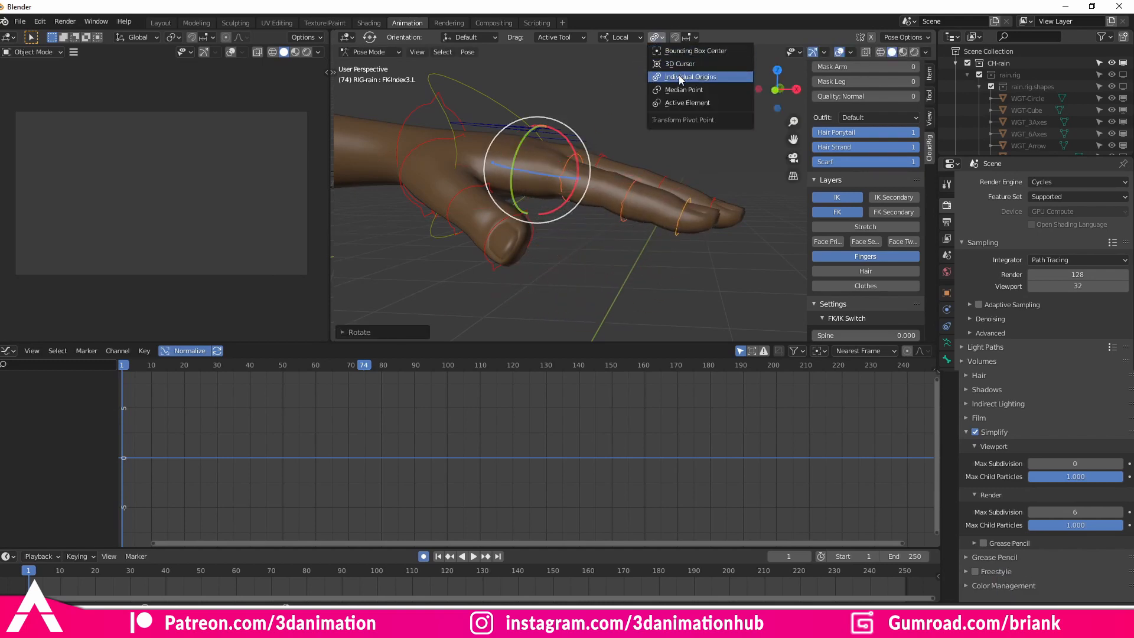
{"action": "left_click", "coordinate": [697, 76]}
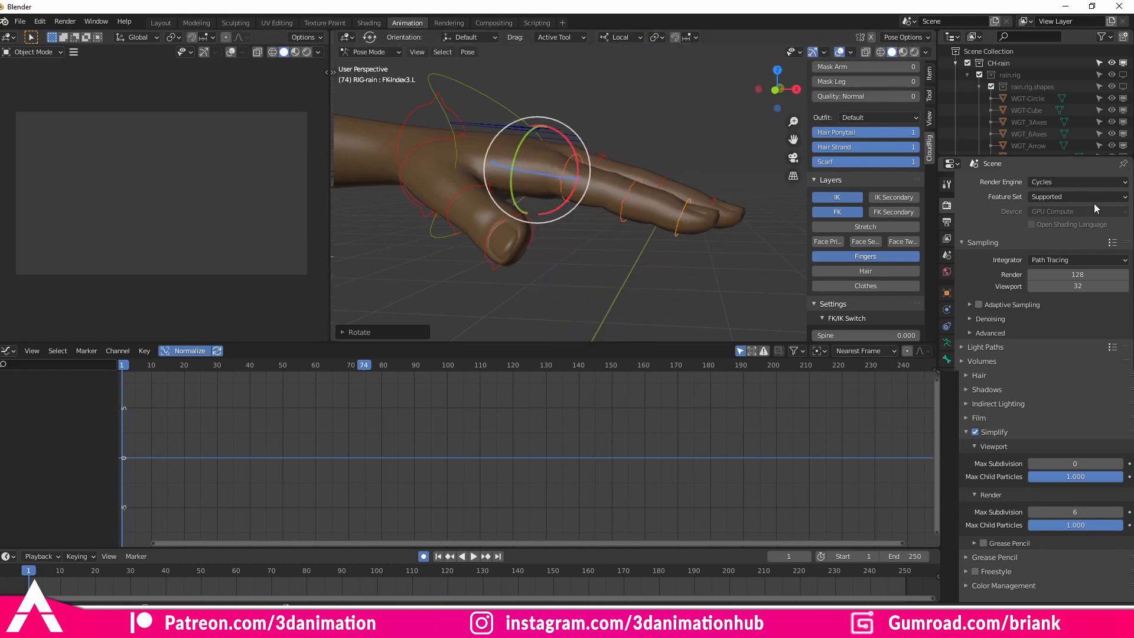
{"action": "left_click", "coordinate": [619, 36]}
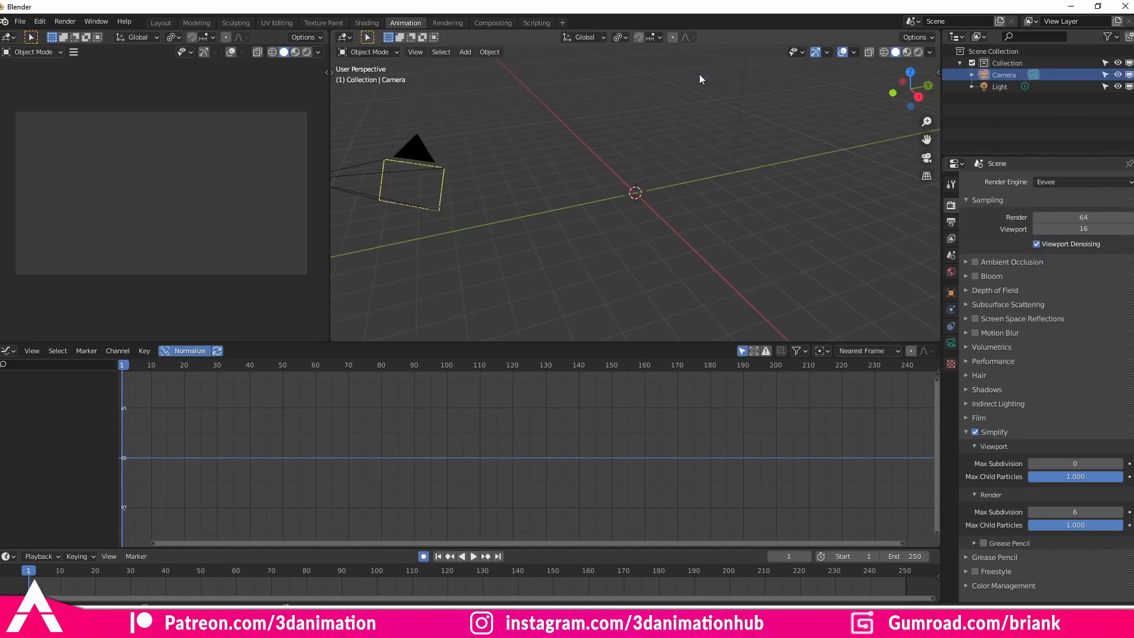
{"action": "mouse_move", "coordinate": [262, 180]}
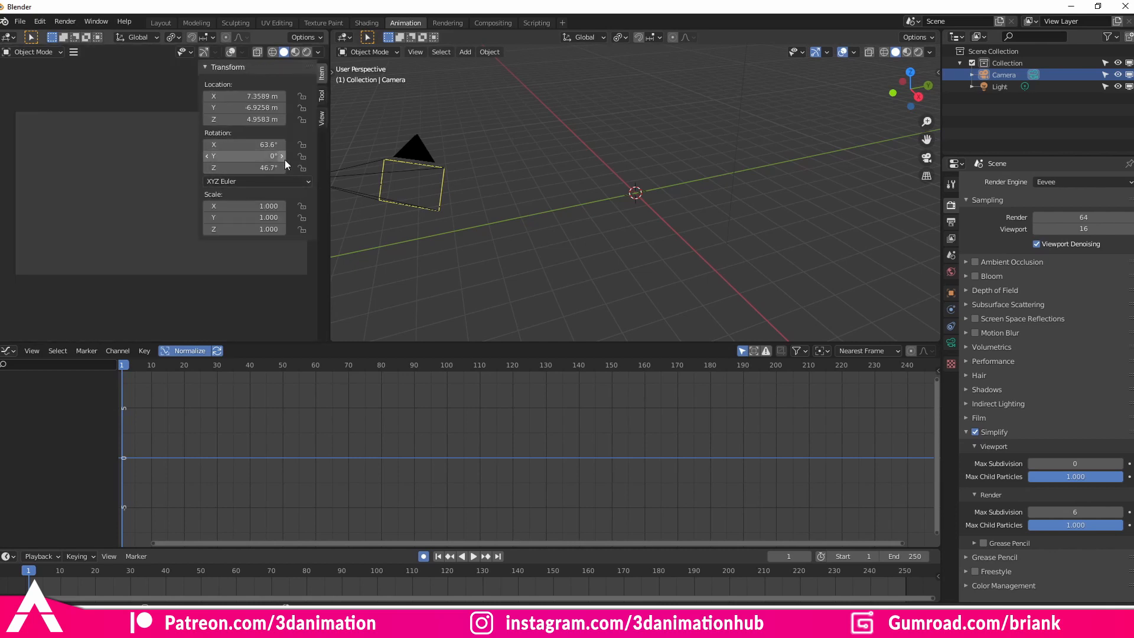
{"action": "mouse_move", "coordinate": [326, 103]}
{"action": "type", "text": "test.blend"}
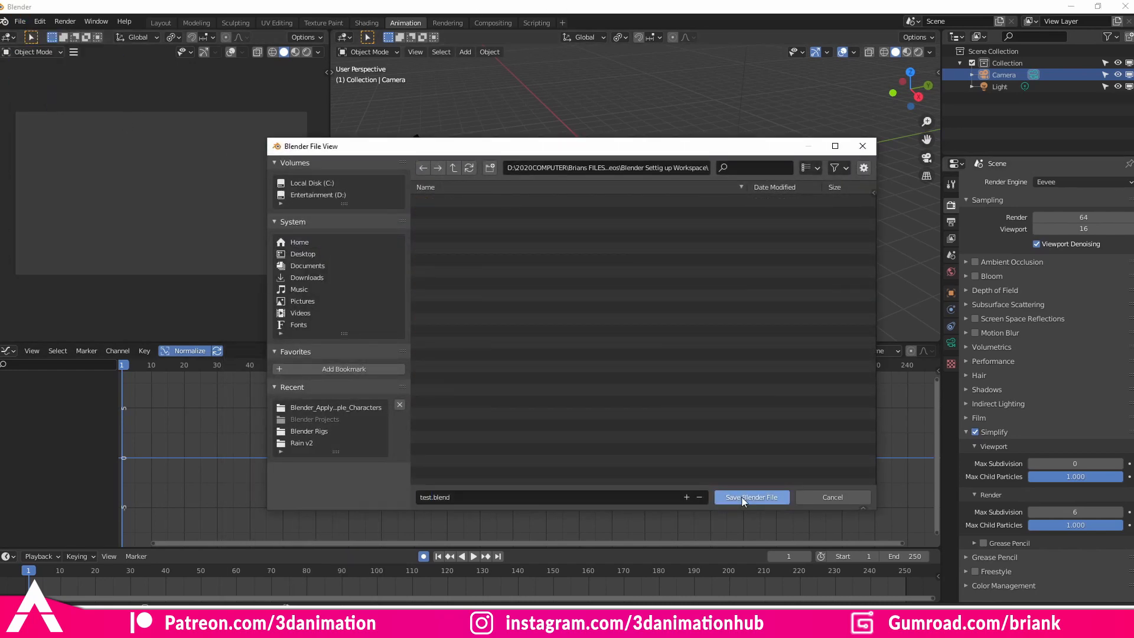
Save the scene as test.blend and close the separate default Blender session.
{"action": "left_click", "coordinate": [751, 497]}
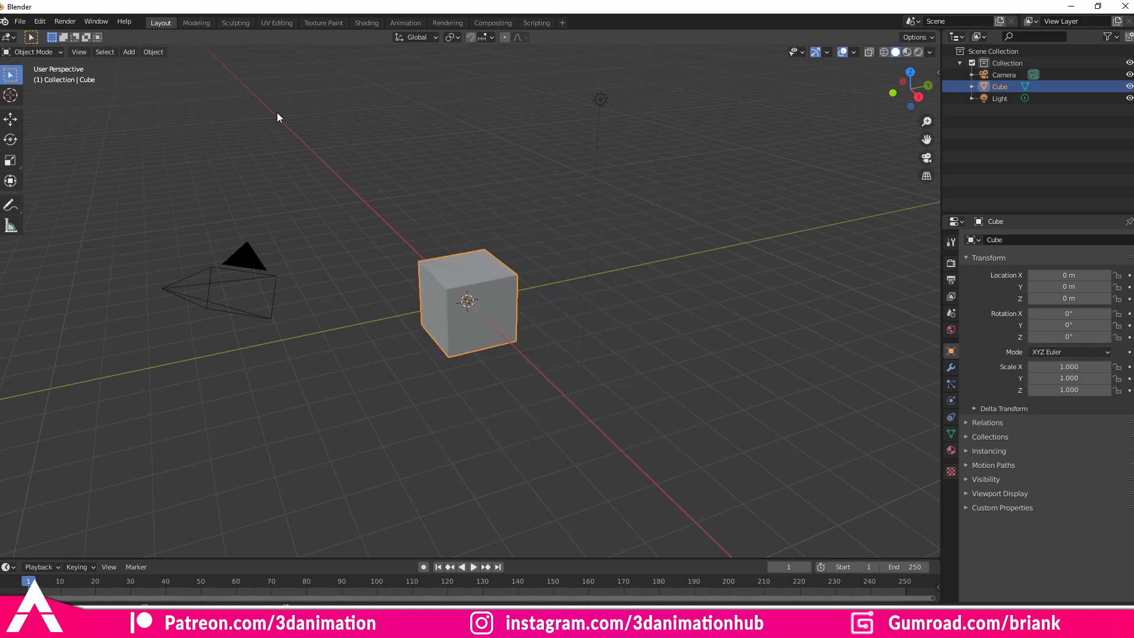
{"action": "mouse_move", "coordinate": [912, 367]}
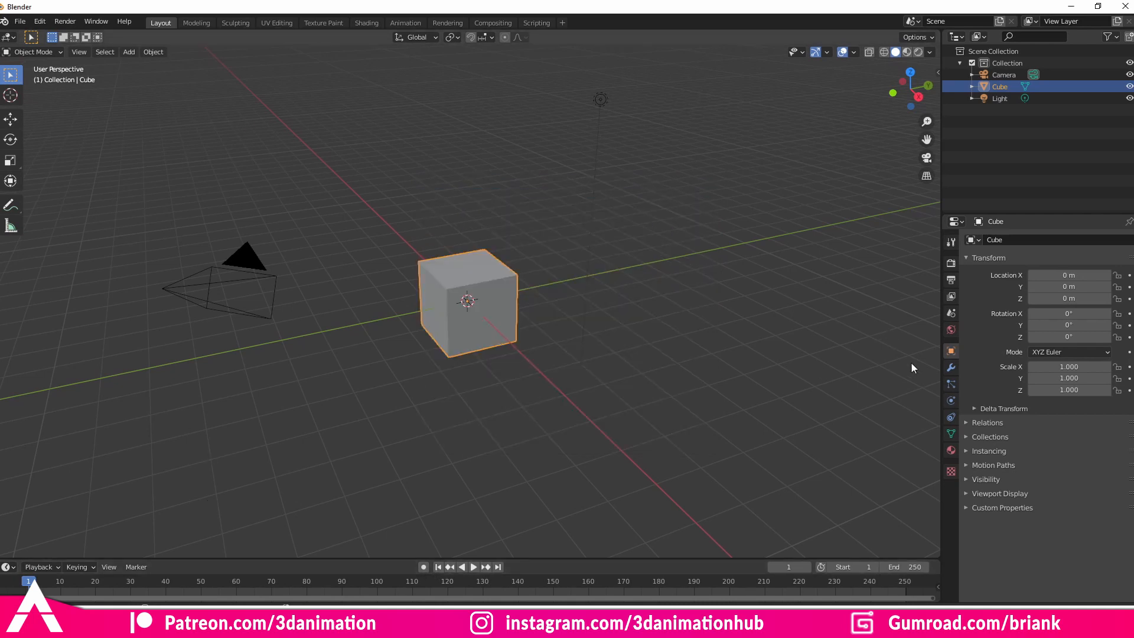
{"action": "left_click", "coordinate": [39, 566]}
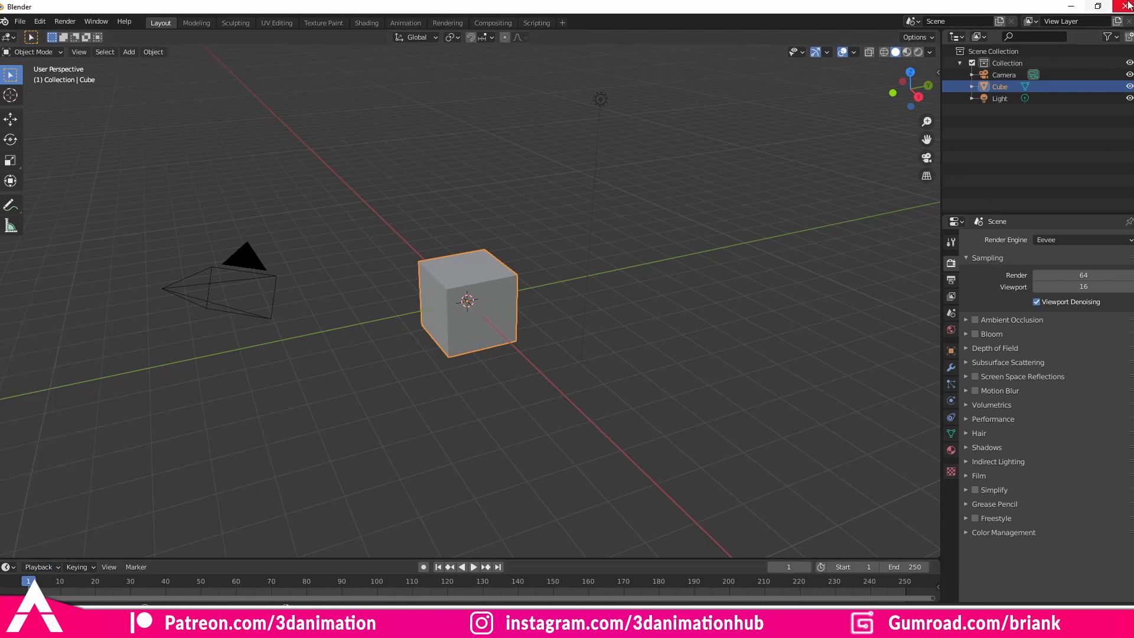
{"action": "left_click", "coordinate": [405, 23]}
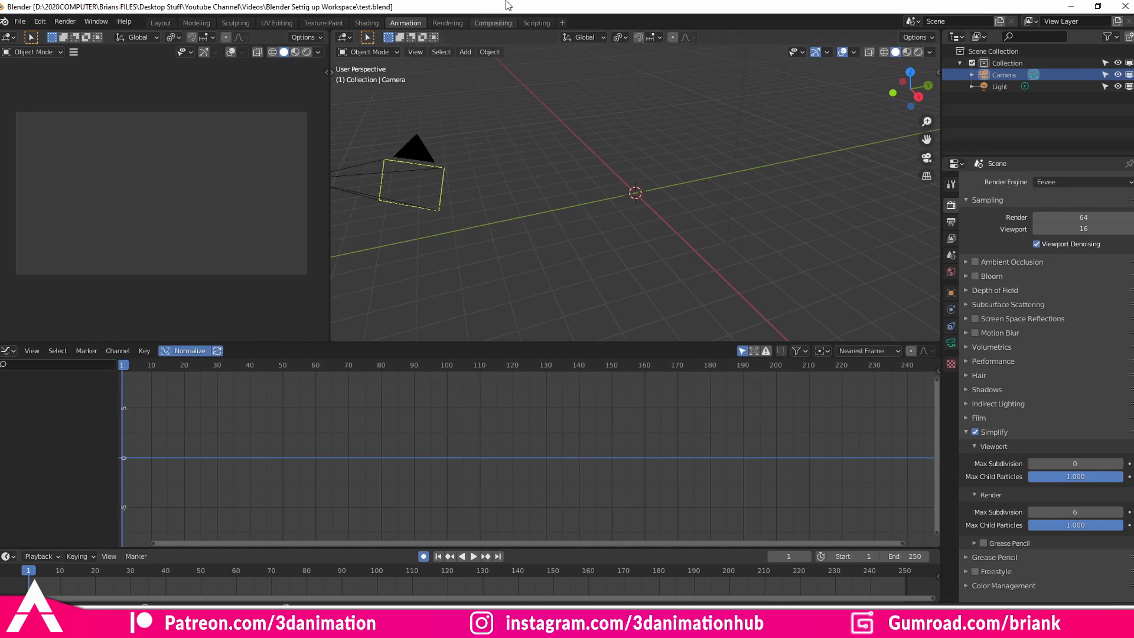
{"action": "mouse_move", "coordinate": [333, 111]}
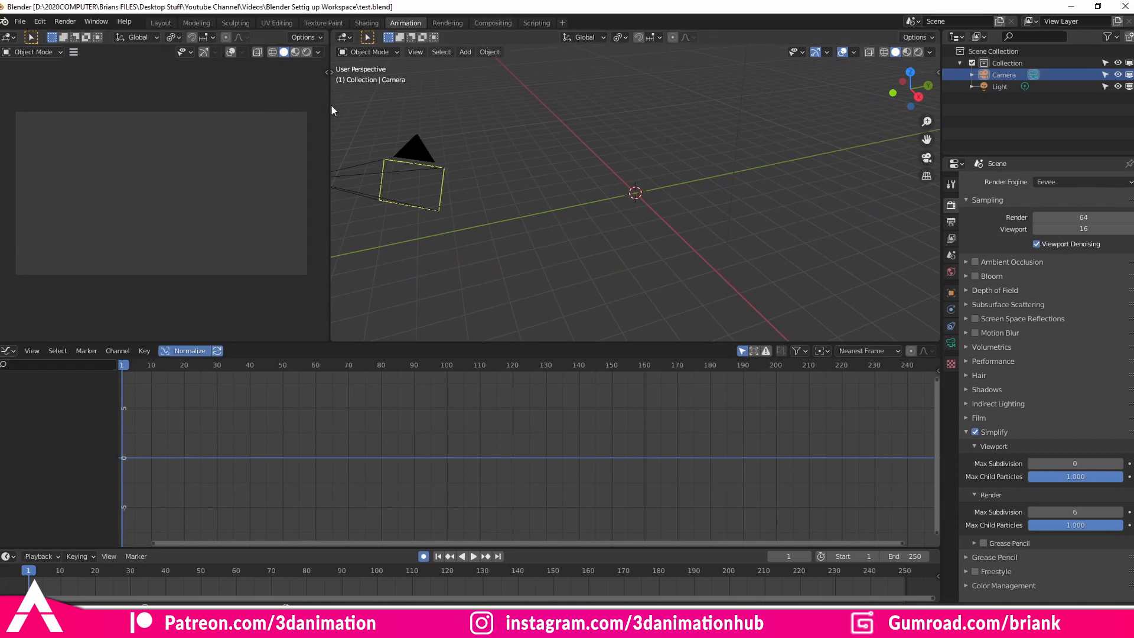
Uncheck Load UI in the Save & Load preferences and save the preferences.
{"action": "left_click", "coordinate": [39, 22]}
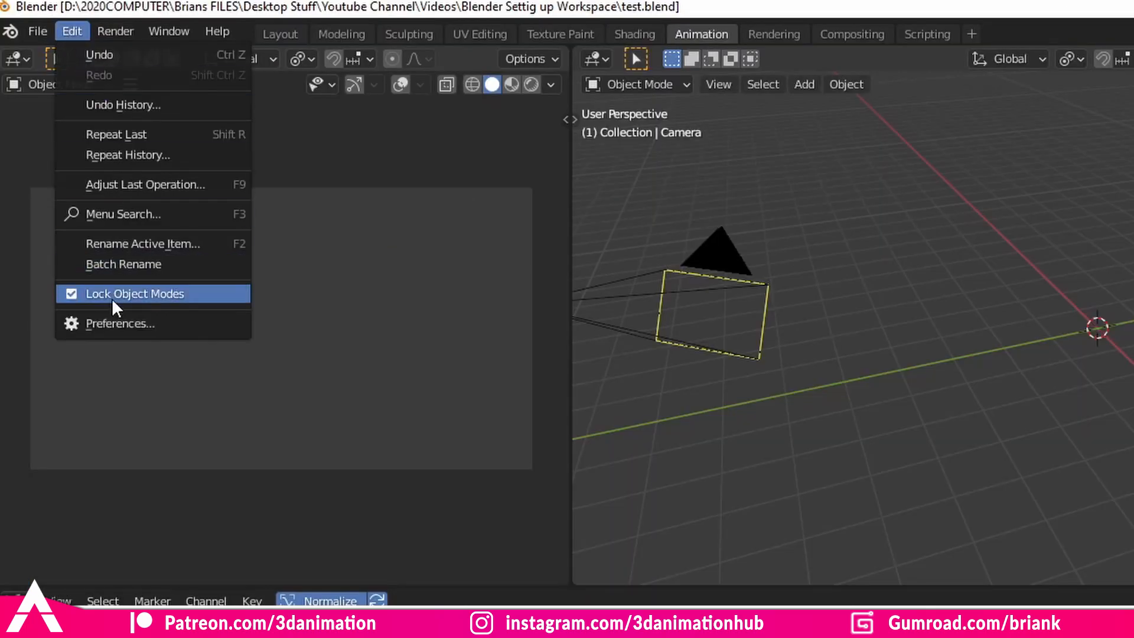
{"action": "left_click", "coordinate": [123, 323]}
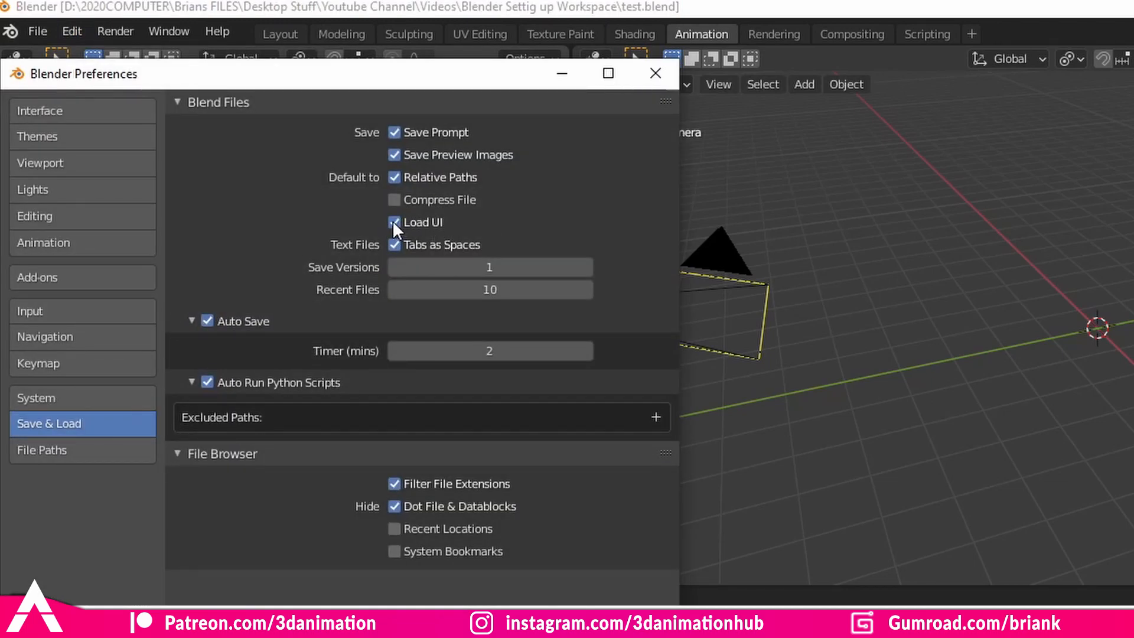
{"action": "left_click", "coordinate": [393, 222]}
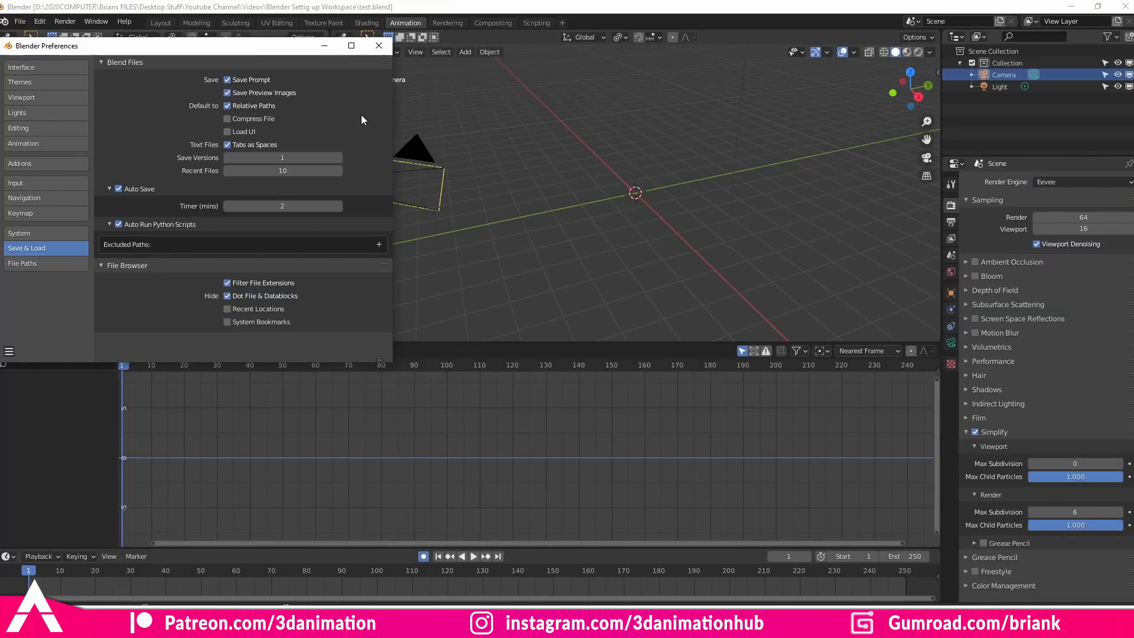
{"action": "mouse_move", "coordinate": [347, 137]}
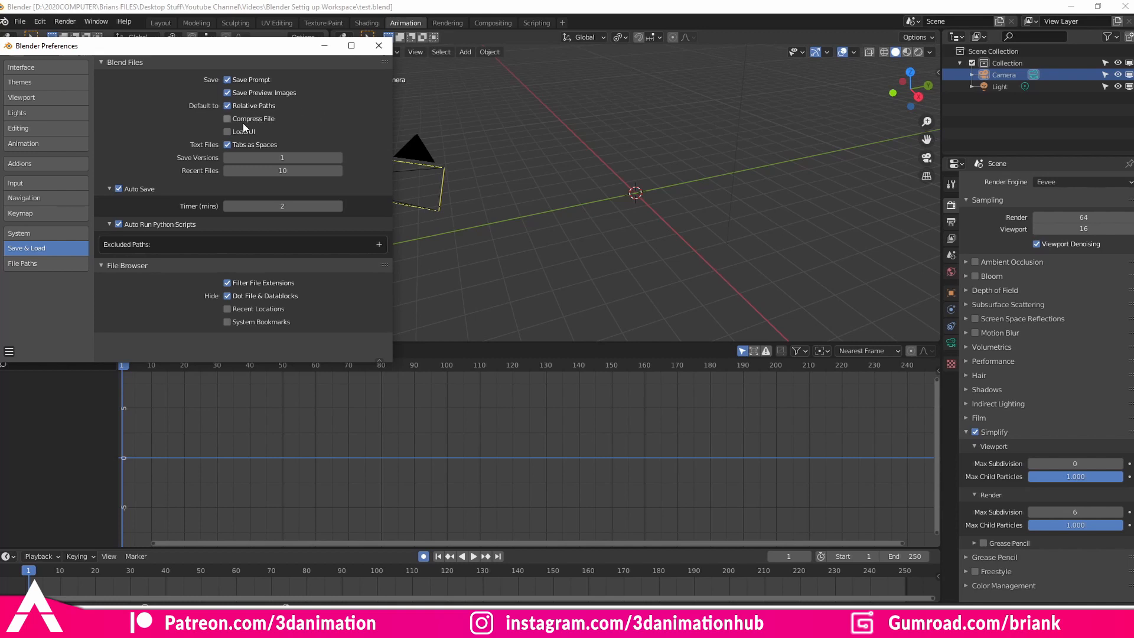
{"action": "left_click", "coordinate": [9, 351]}
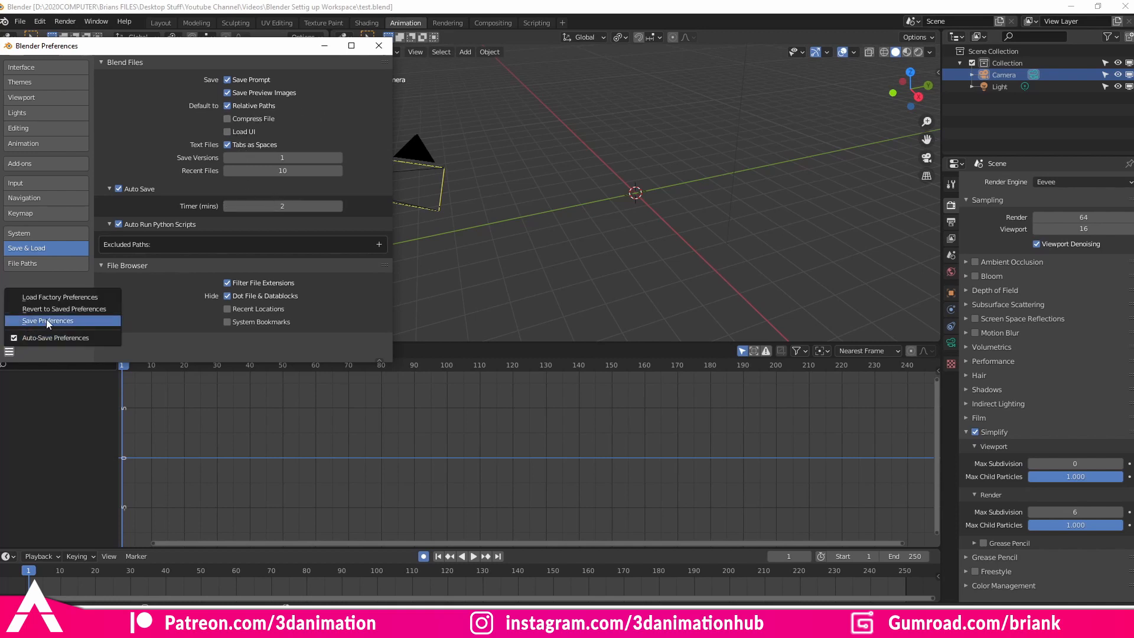
{"action": "left_click", "coordinate": [47, 320]}
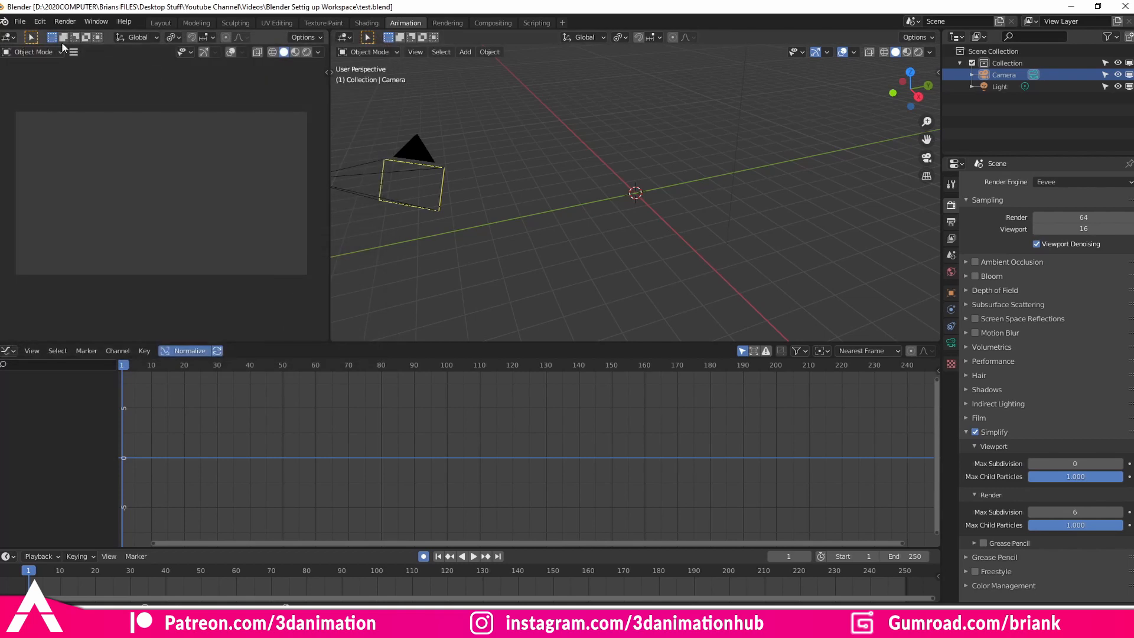
Save the current scene with File > Defaults > Save Startup File and confirm.
{"action": "left_click", "coordinate": [20, 21]}
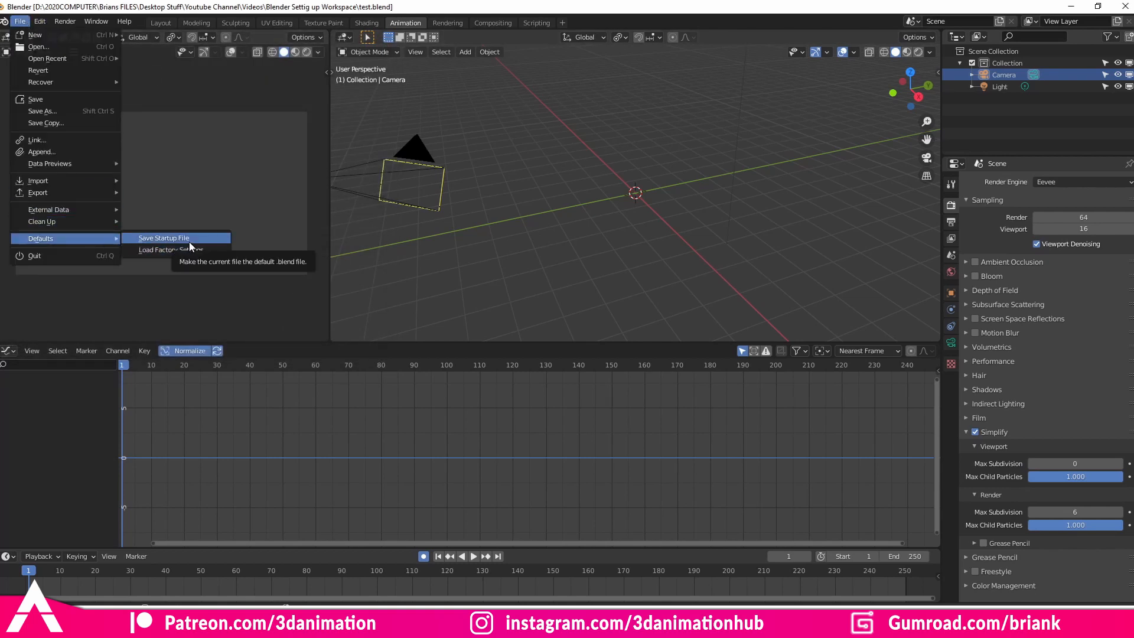
{"action": "left_click", "coordinate": [164, 239]}
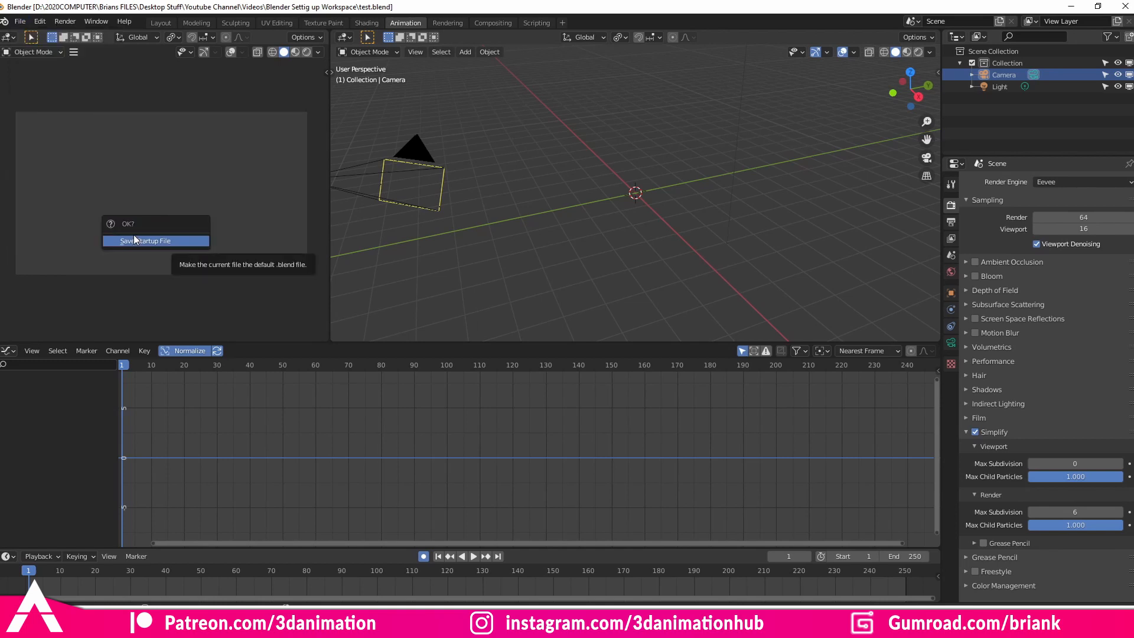
{"action": "left_click", "coordinate": [154, 241]}
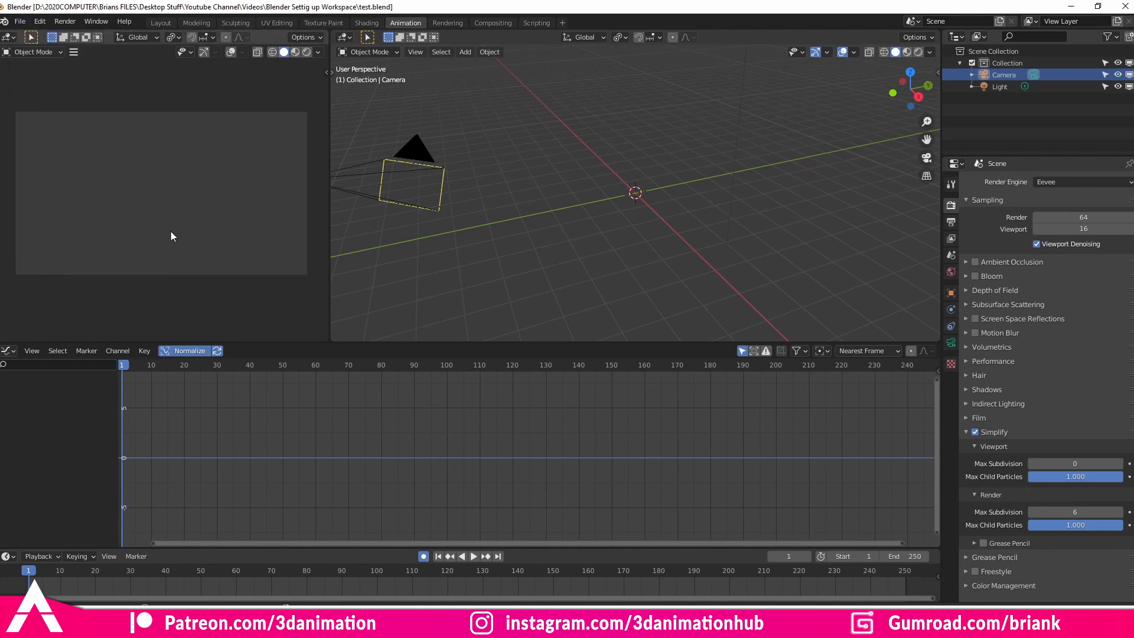
{"action": "mouse_move", "coordinate": [857, 14]}
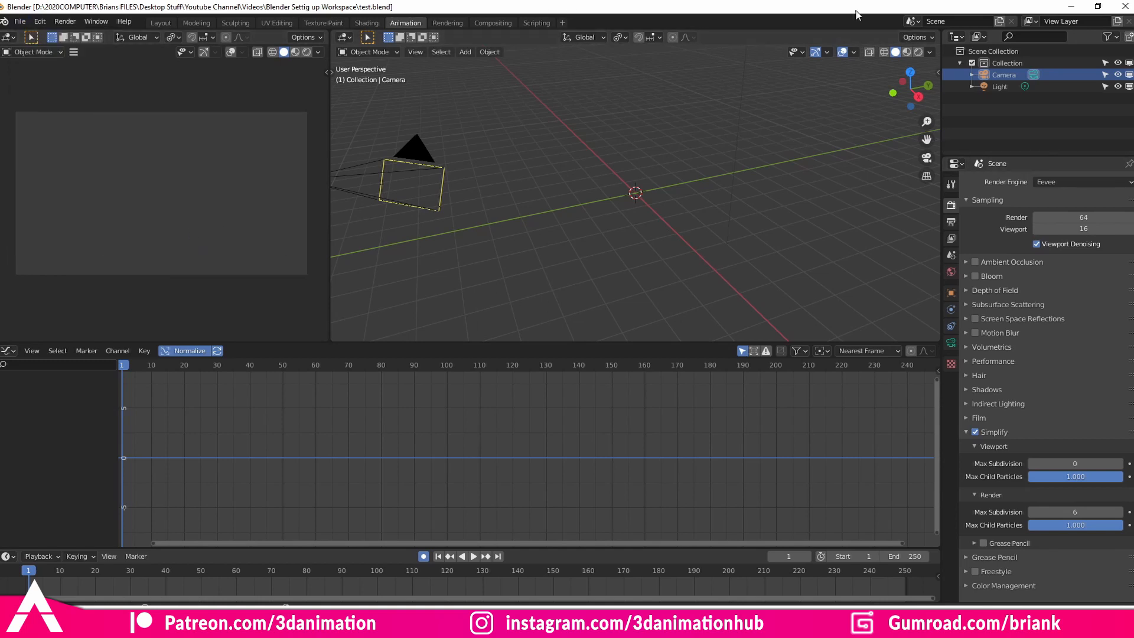
Start a new untitled file and confirm the saved Animation layout with Simplify enabled loads.
{"action": "left_click", "coordinate": [1073, 6]}
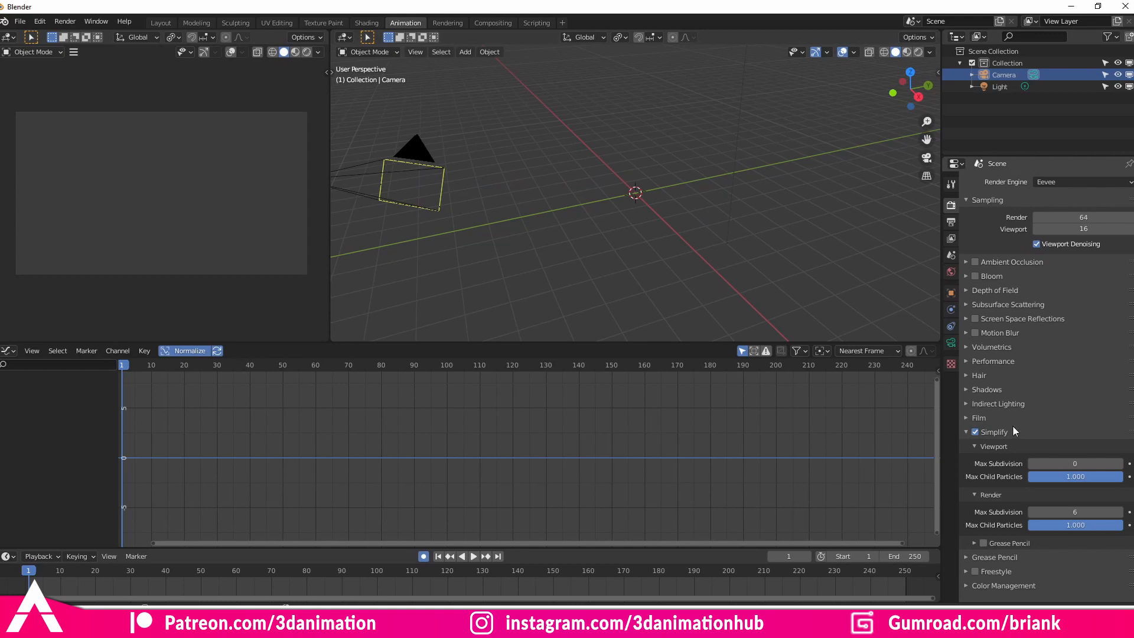
{"action": "left_click", "coordinate": [37, 556]}
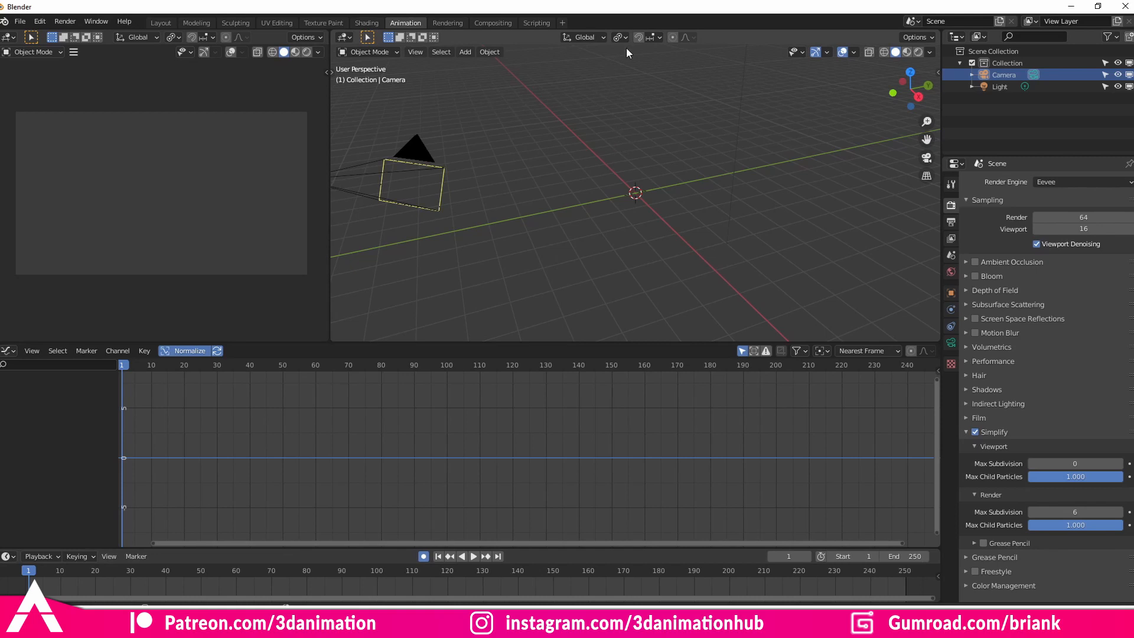
{"action": "left_click", "coordinate": [615, 37]}
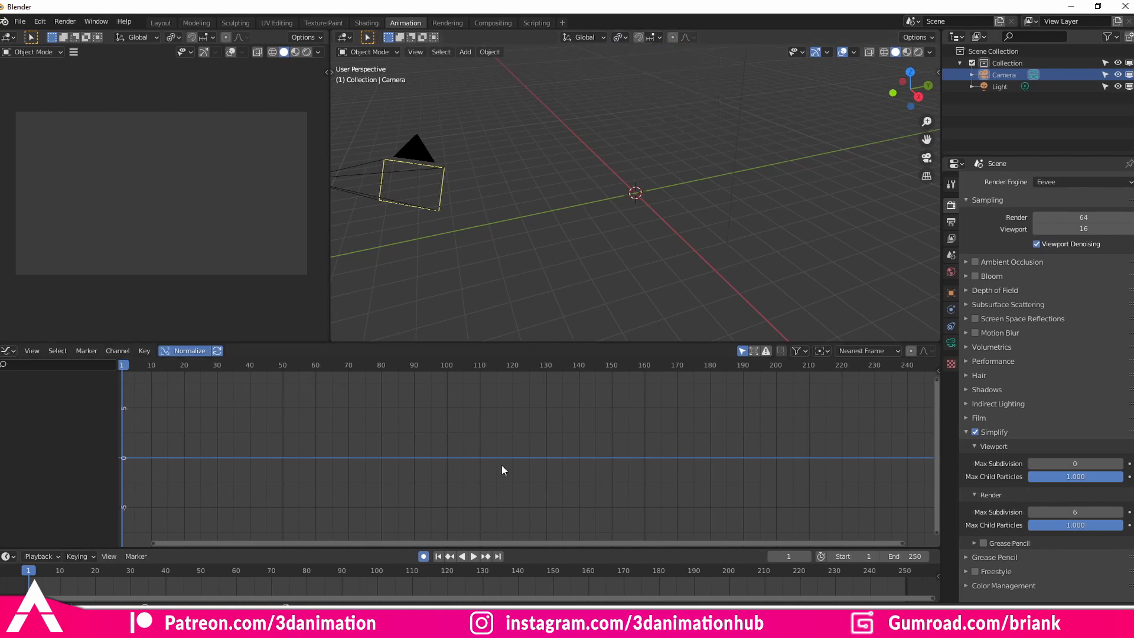
{"action": "mouse_move", "coordinate": [680, 241]}
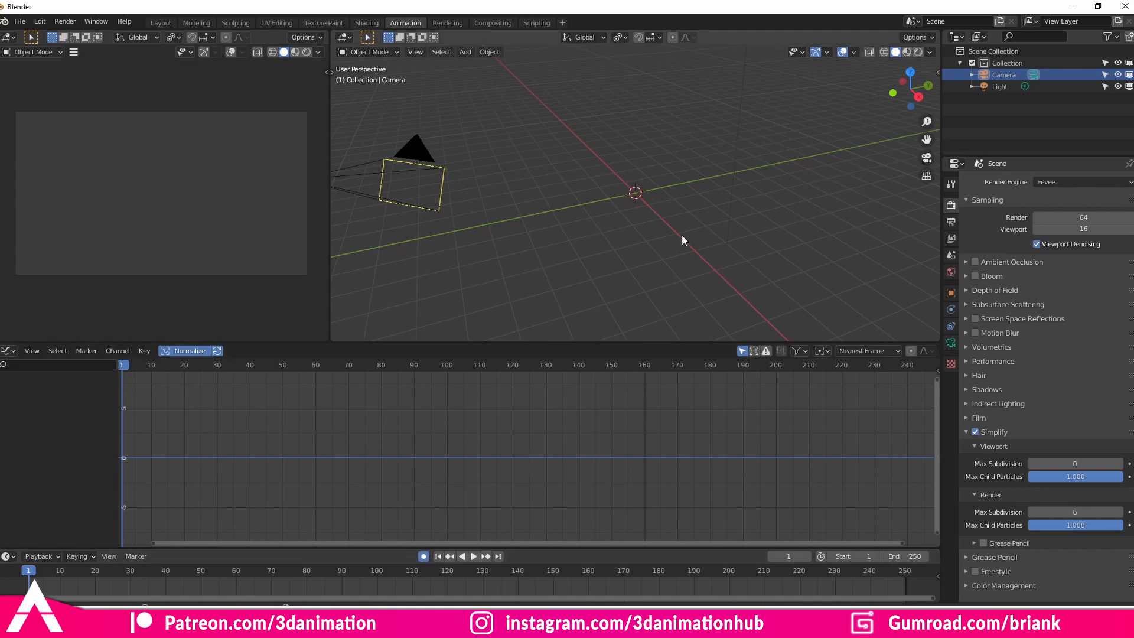
{"action": "mouse_move", "coordinate": [604, 283]}
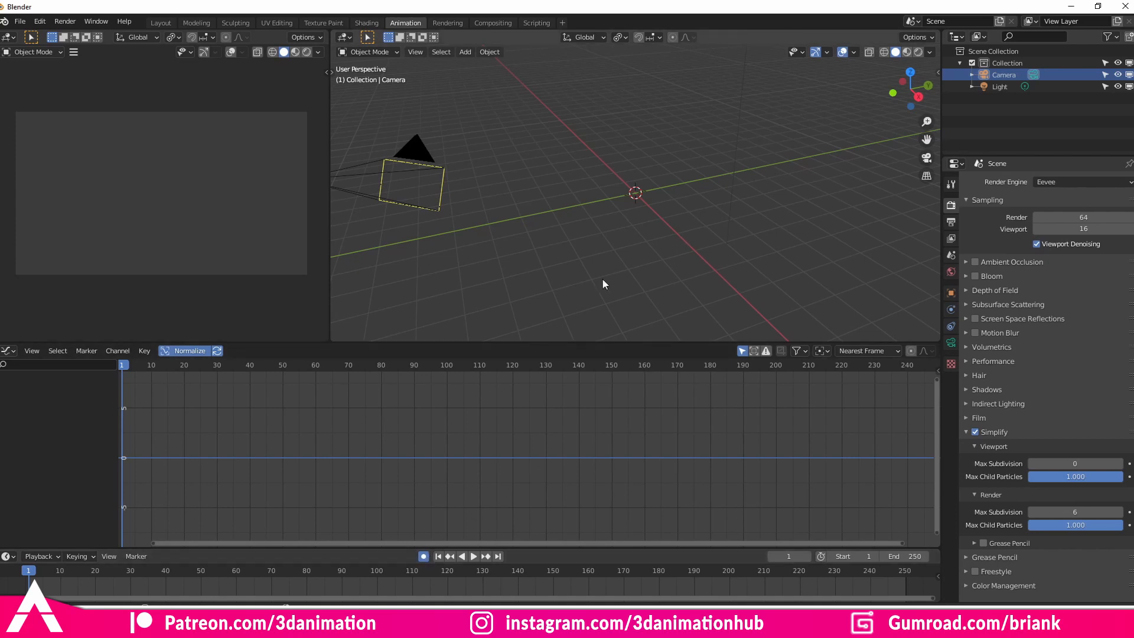